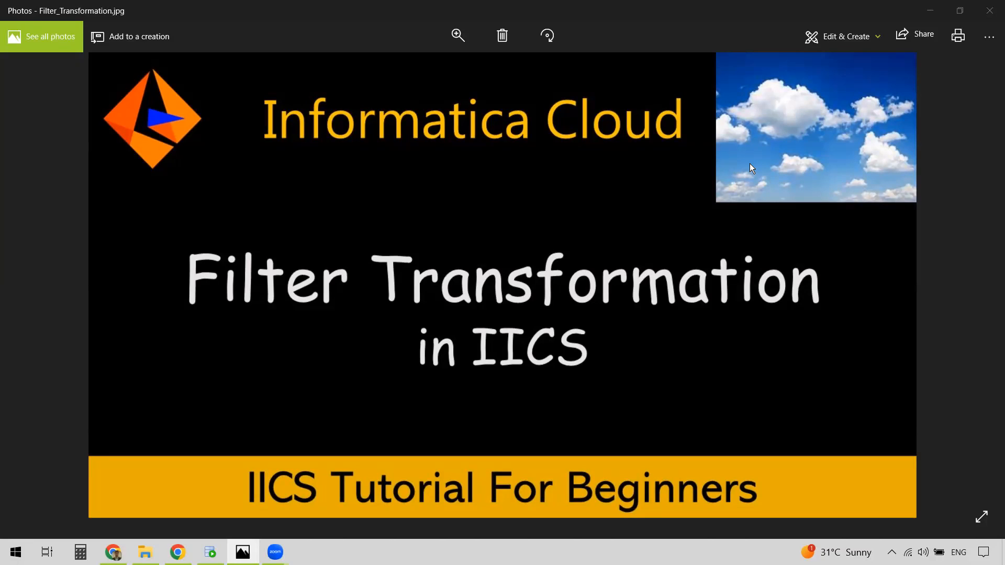
mouse_move(556, 185)
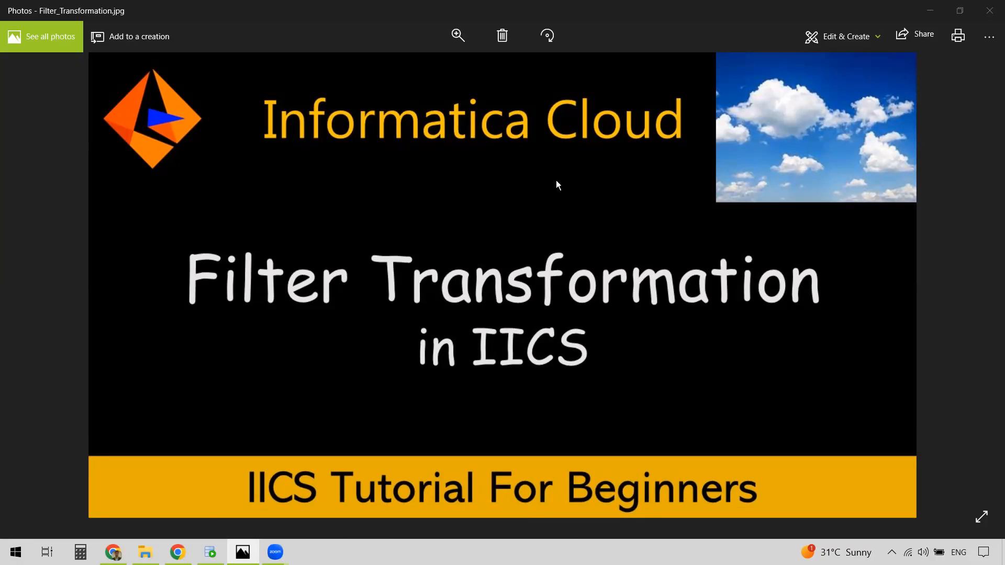
Step: Run Select * from CUSTOMERS in SQL Developer to list the customer rows
click(210, 552)
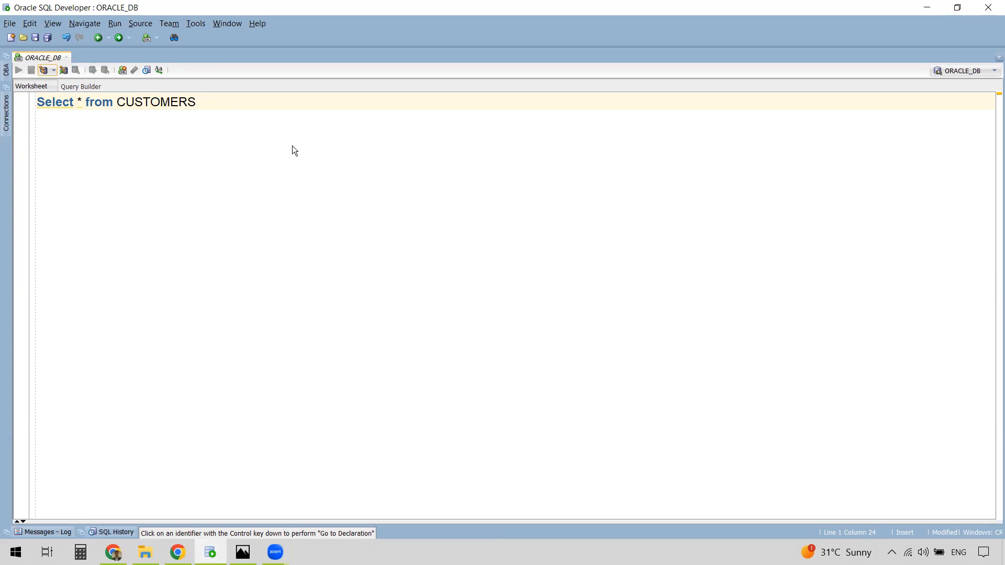
click(19, 70)
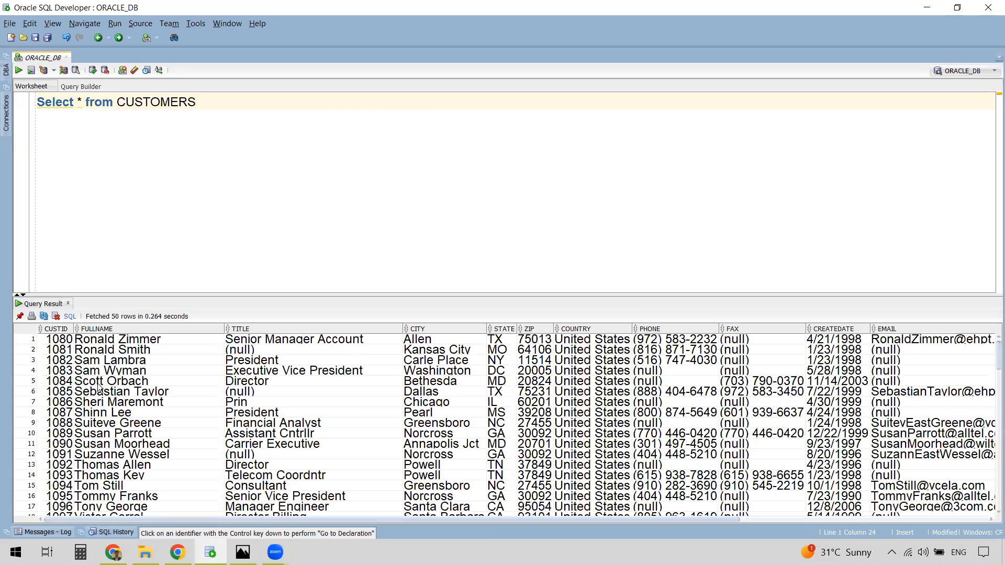
mouse_move(293, 368)
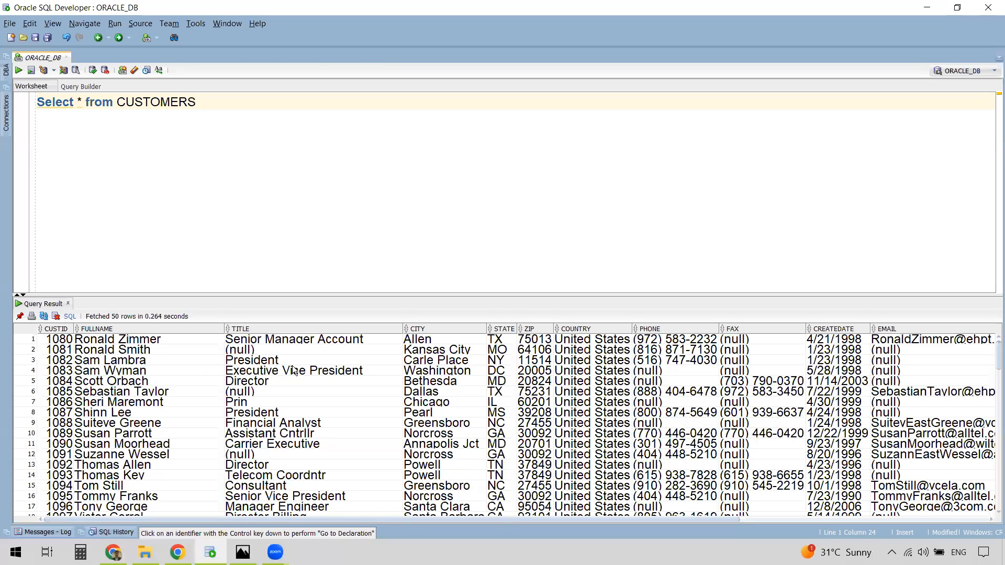
click(196, 102)
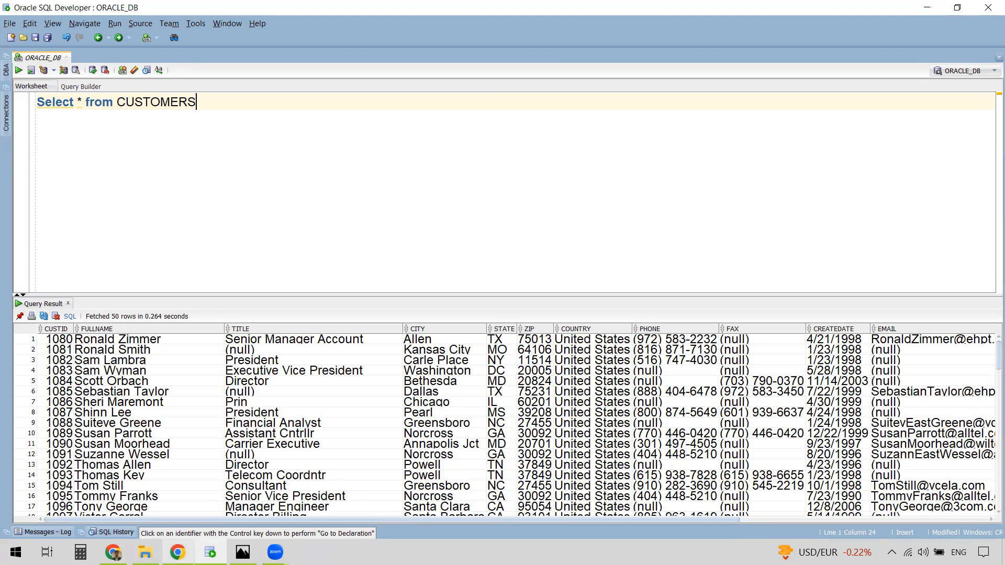
Step: Review src_Oracle's CUSTOMERS source and tgt_Flatfile's customers.csv target in m_FILTER-Demo
click(178, 552)
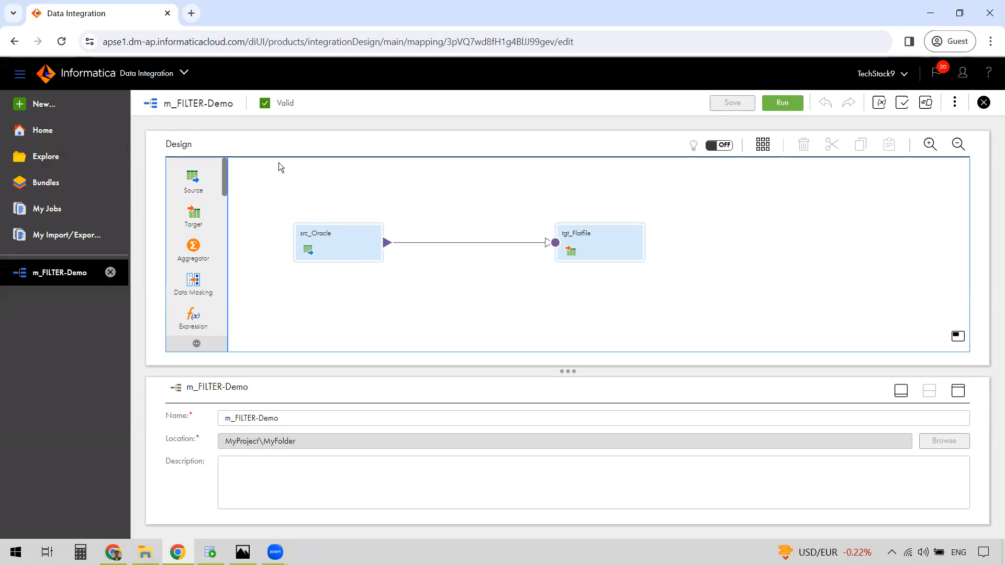
mouse_move(351, 316)
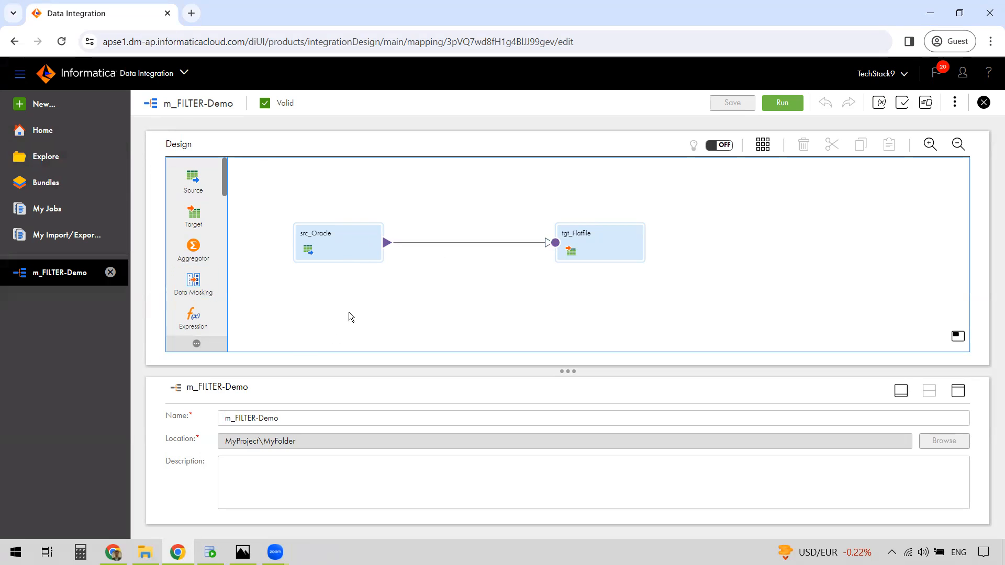
mouse_move(338, 290)
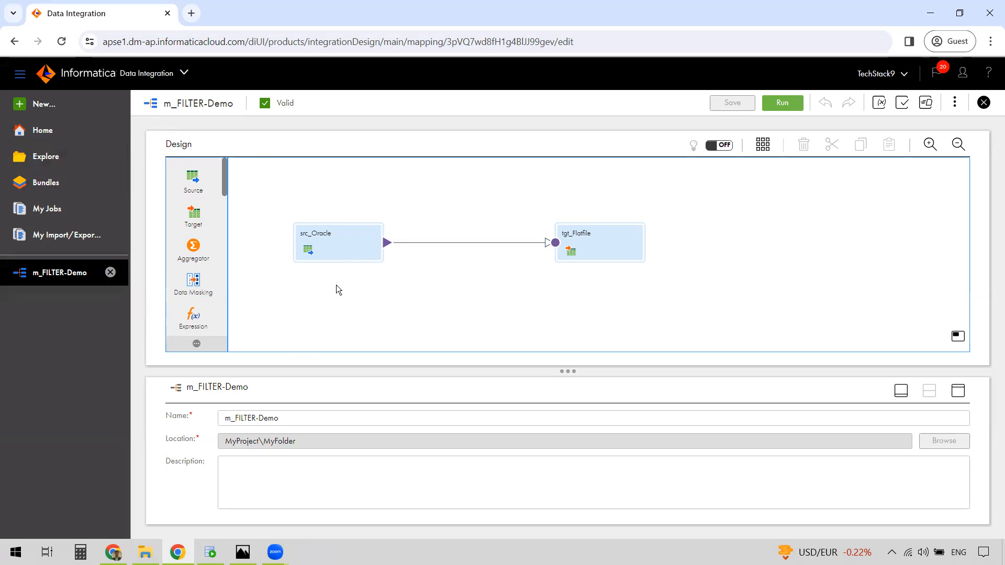
click(338, 242)
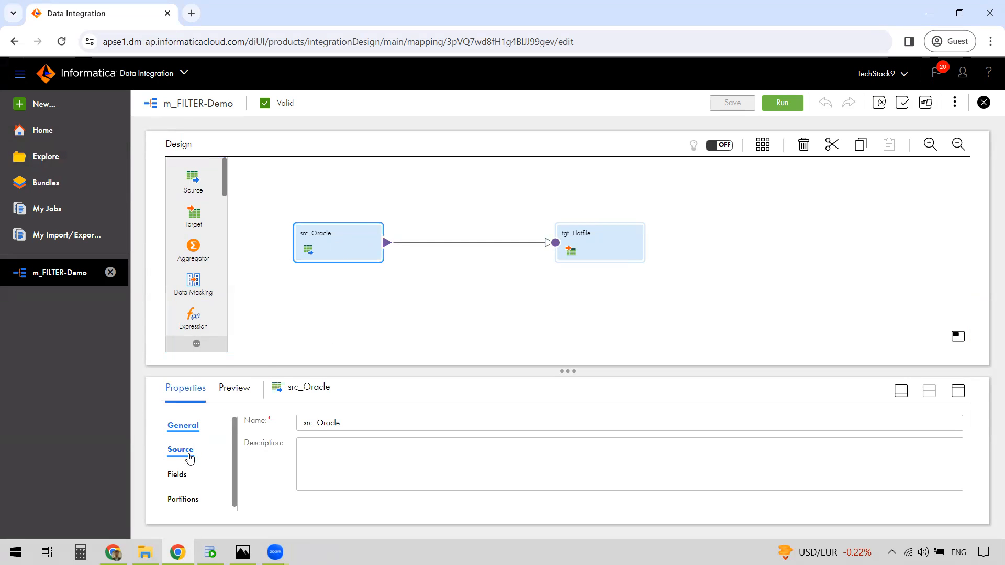
click(181, 449)
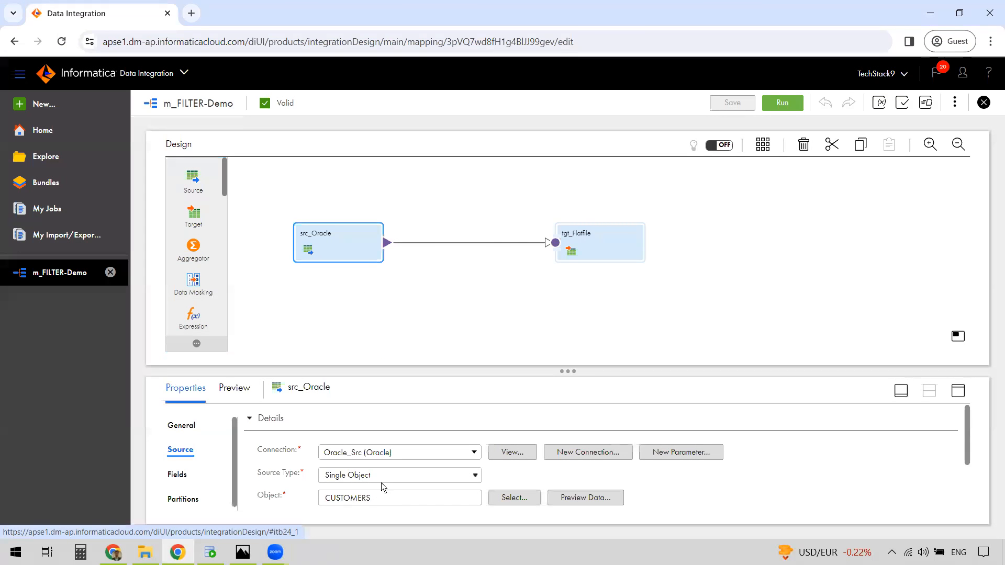
click(598, 242)
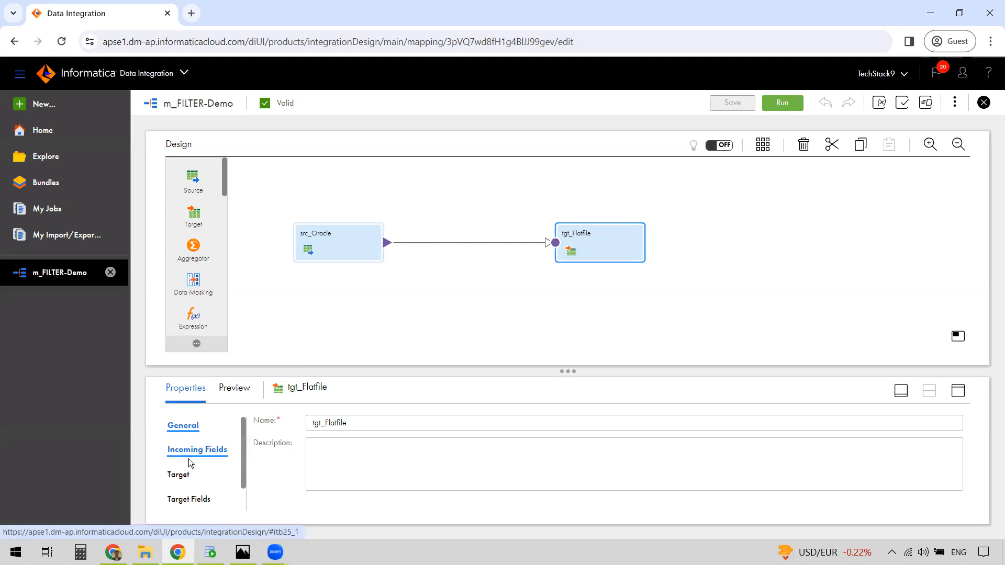
click(179, 474)
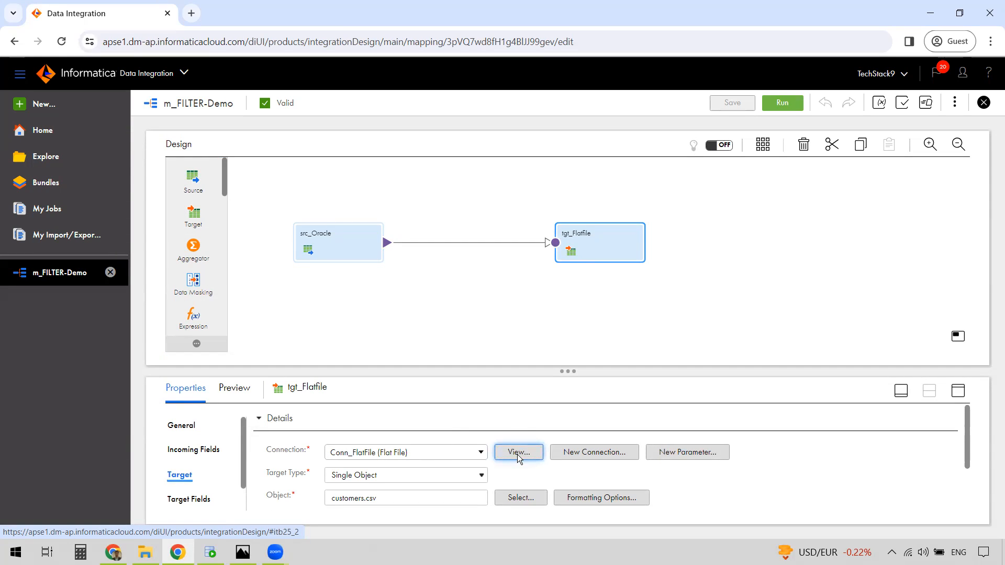
Step: Check the Conn_FlatFile directory and compare it with the data folder in File Explorer
click(518, 452)
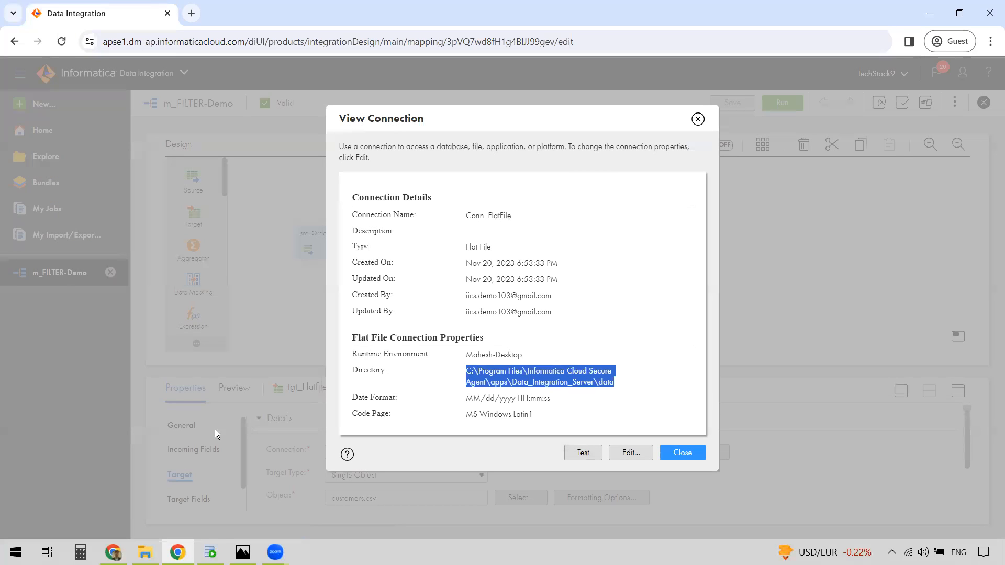
click(144, 552)
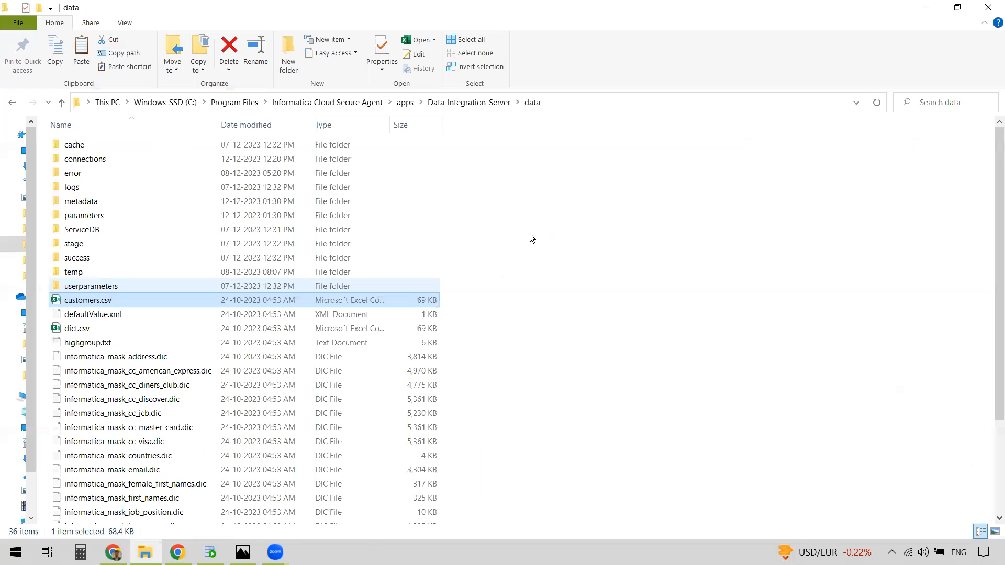
mouse_move(284, 167)
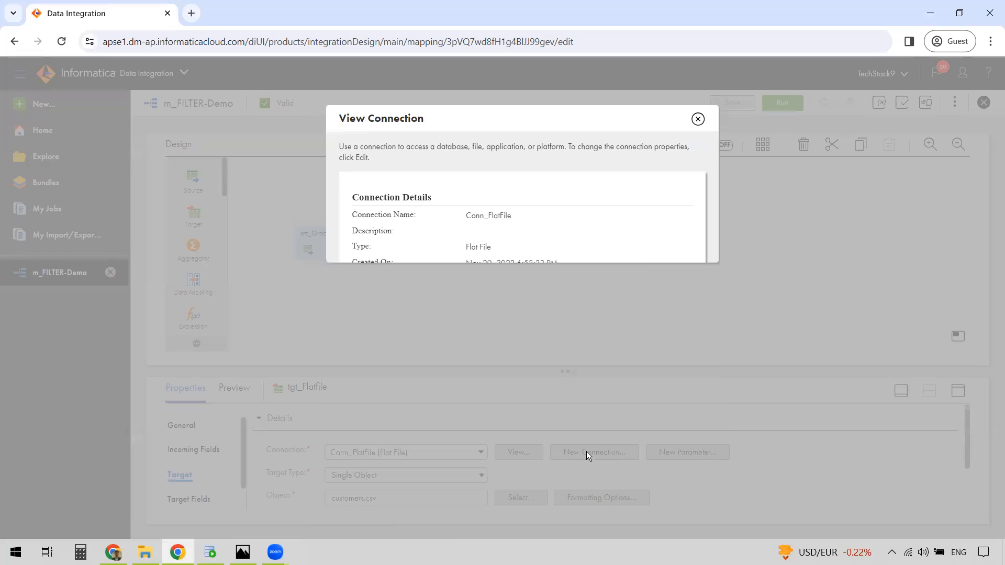
Step: Set the target to create customers_CA.csv at runtime and confirm the change
click(697, 119)
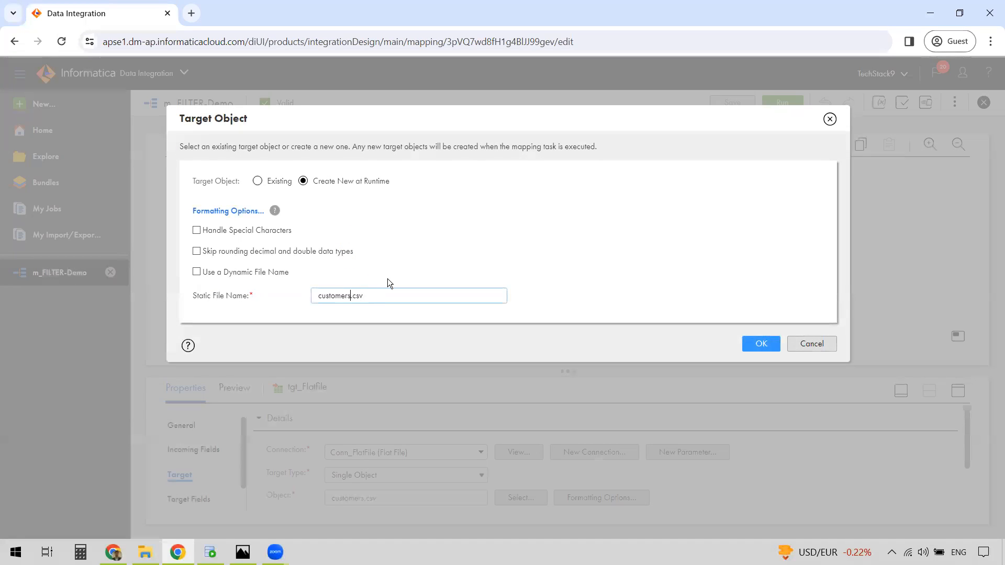
text(_CA)
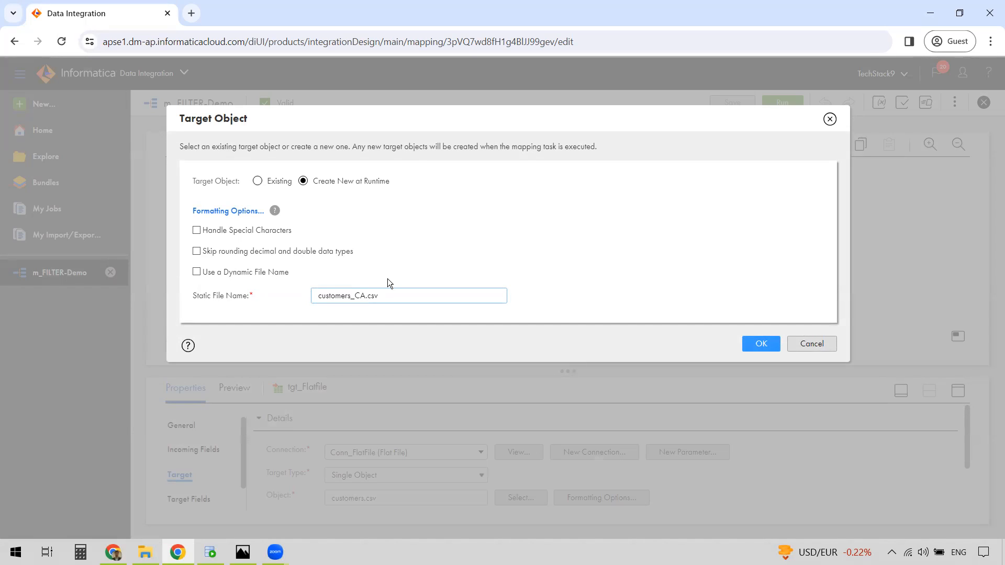
click(407, 296)
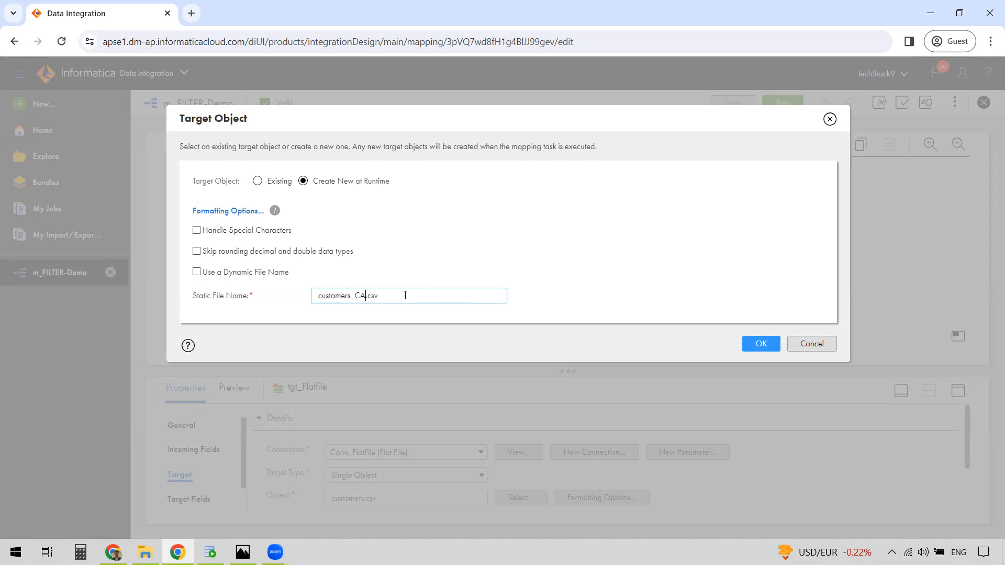
mouse_move(761, 343)
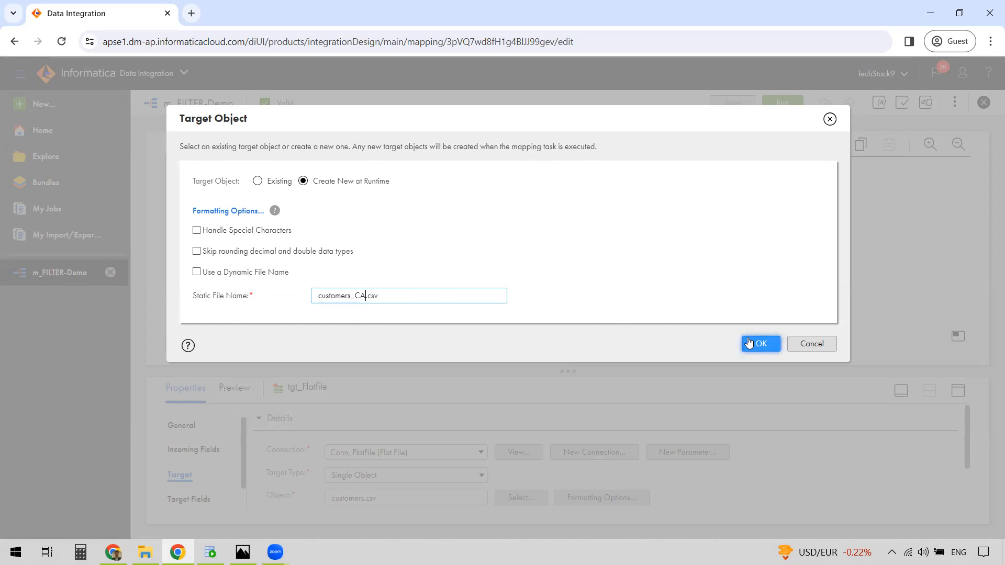
click(760, 343)
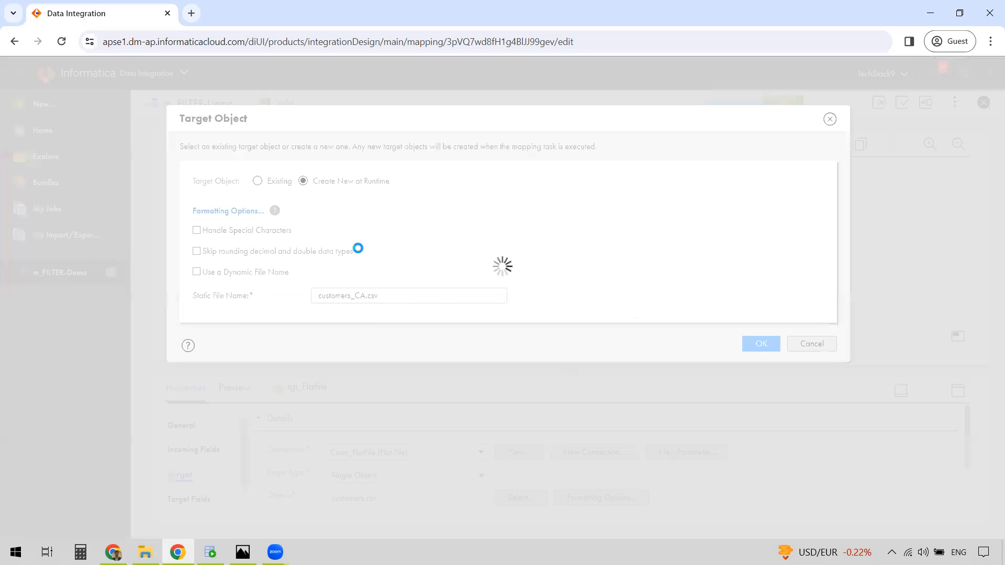
click(760, 344)
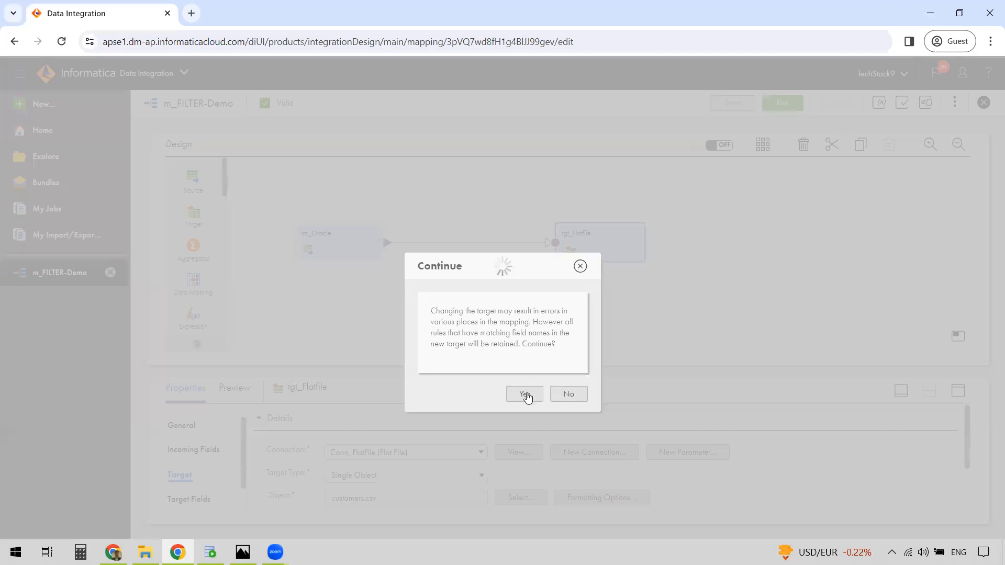
click(523, 393)
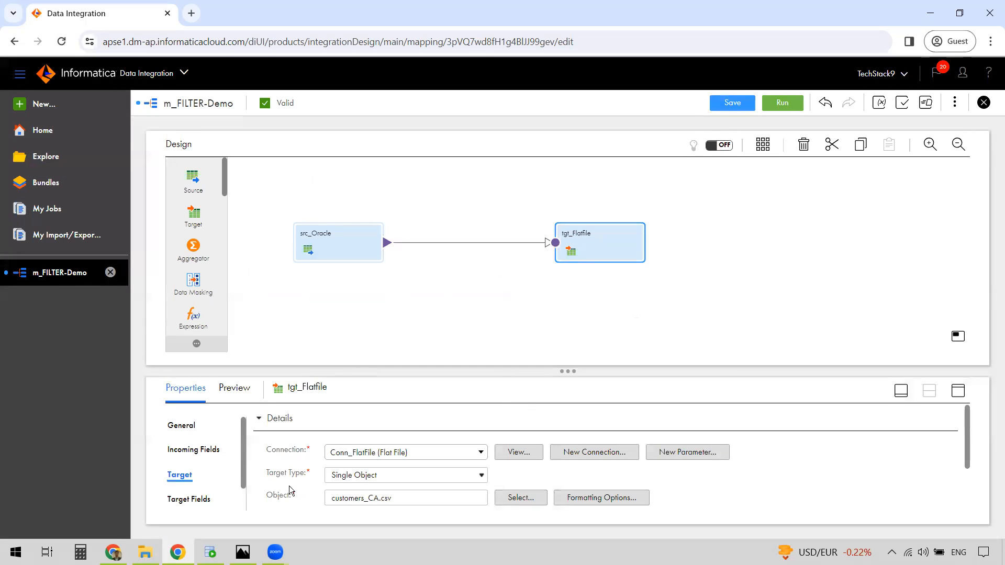
Step: Count the rows of the CUSTOMERS query result — 499 rows
click(327, 292)
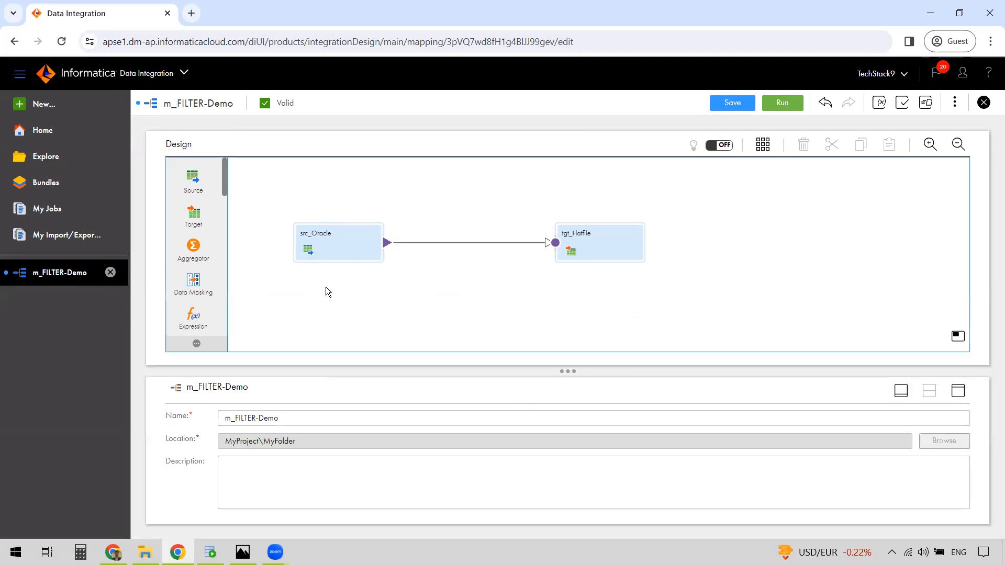
click(598, 241)
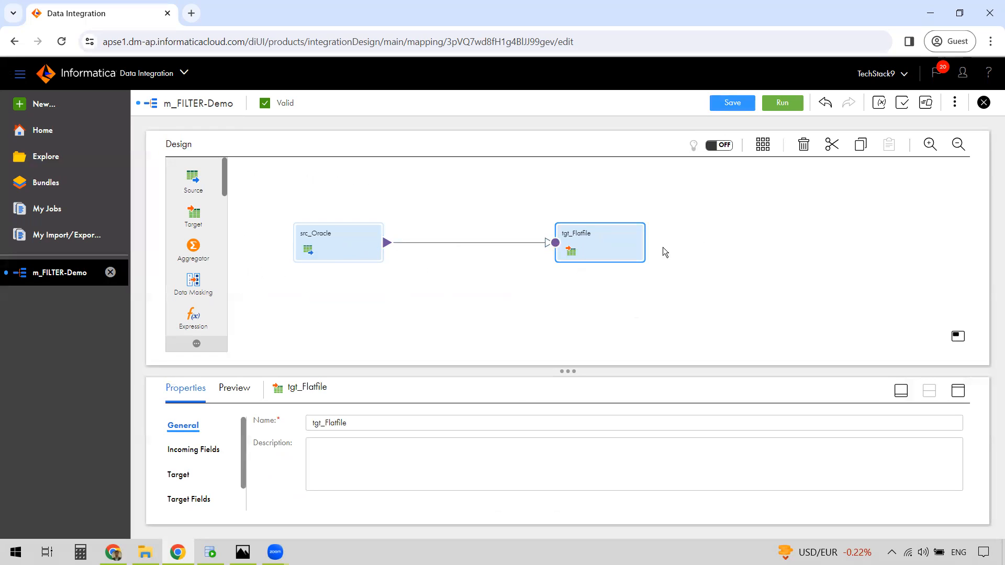
click(338, 242)
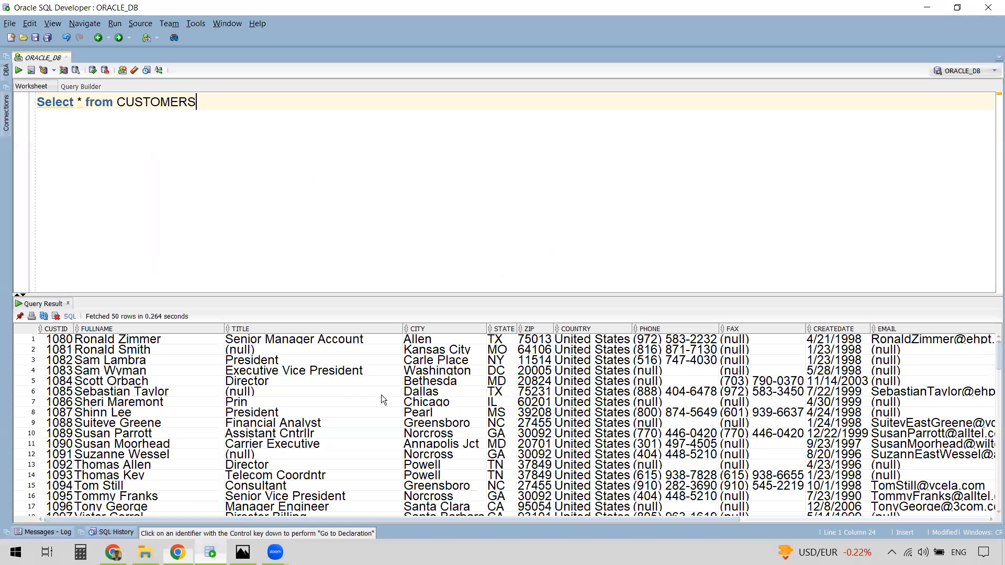
right_click(381, 400)
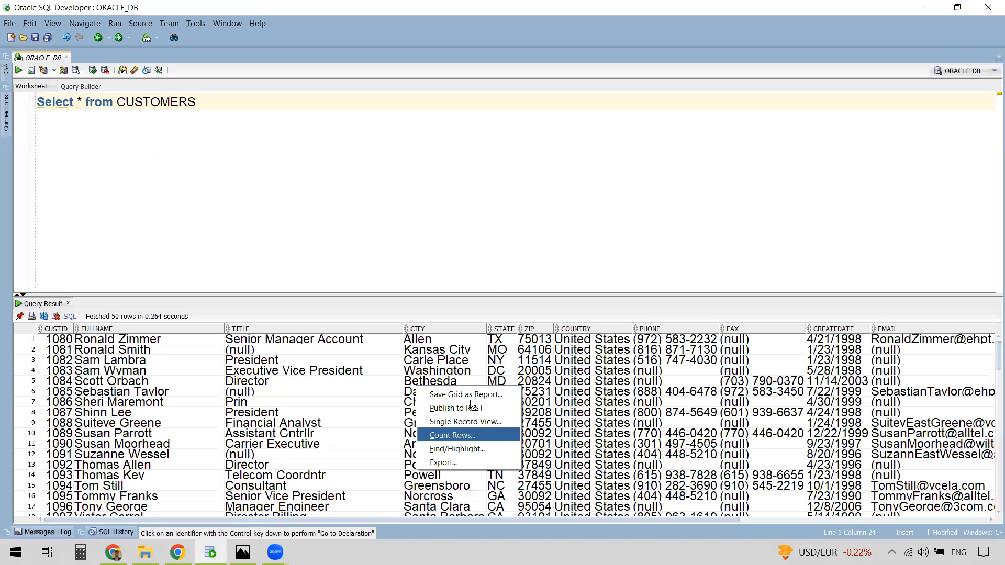
click(450, 435)
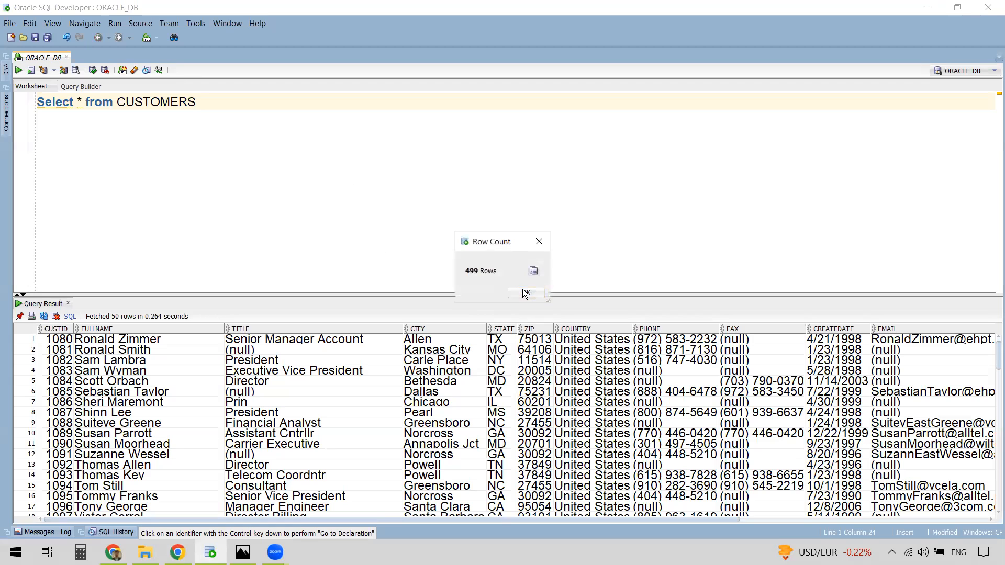
Step: Insert a Filter on the link between src_Oracle and tgt_FlatFile
click(538, 241)
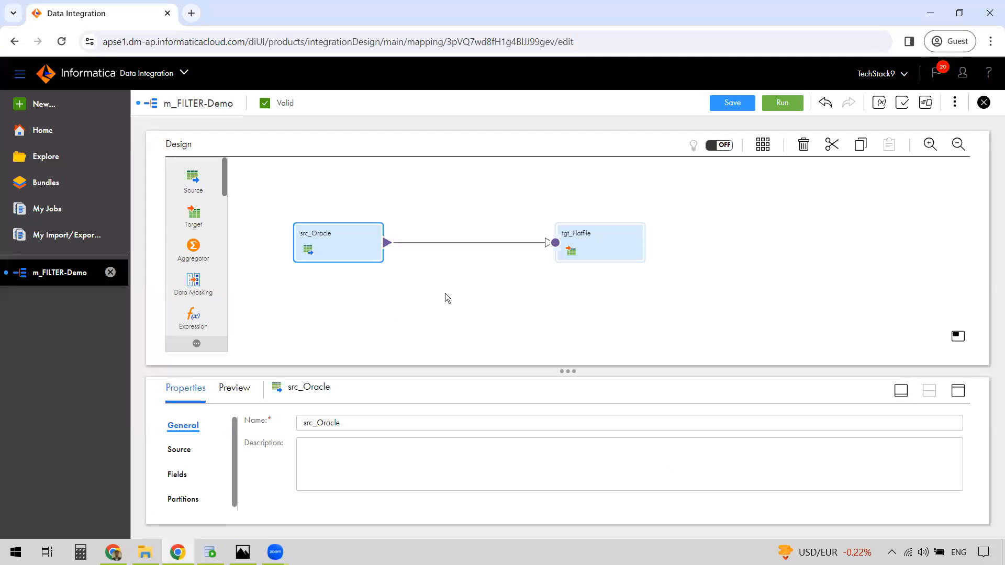
click(458, 290)
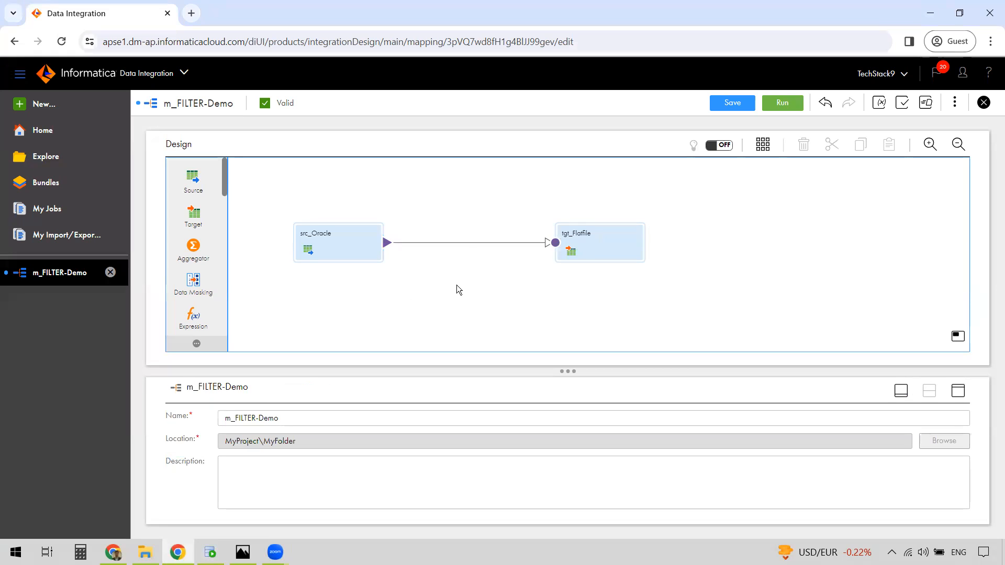
mouse_move(393, 282)
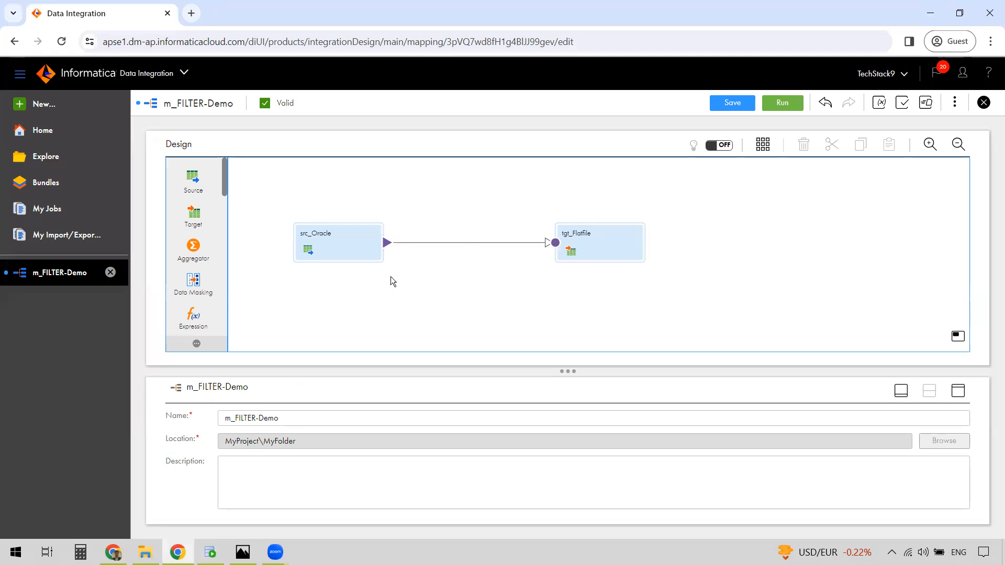
click(423, 244)
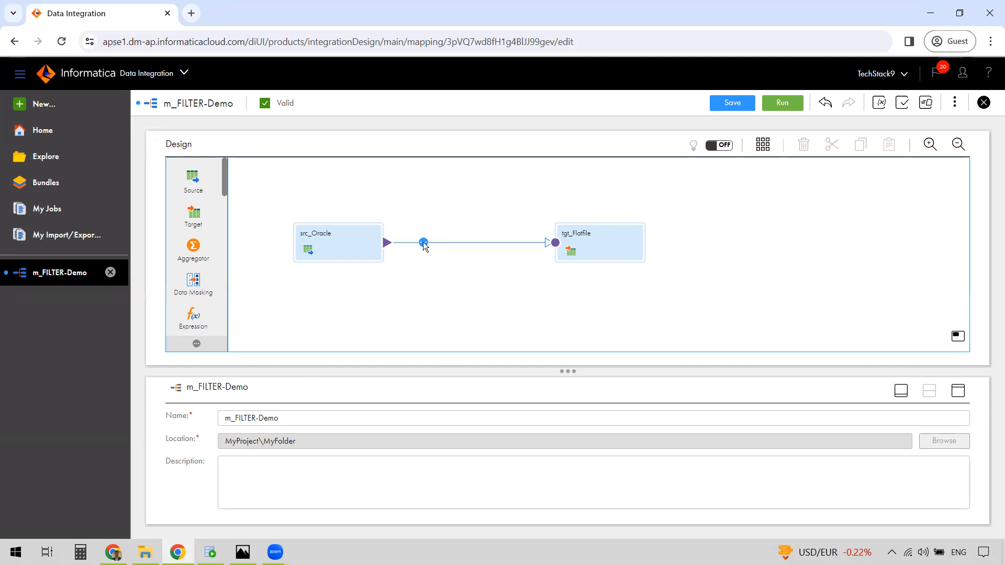
click(423, 243)
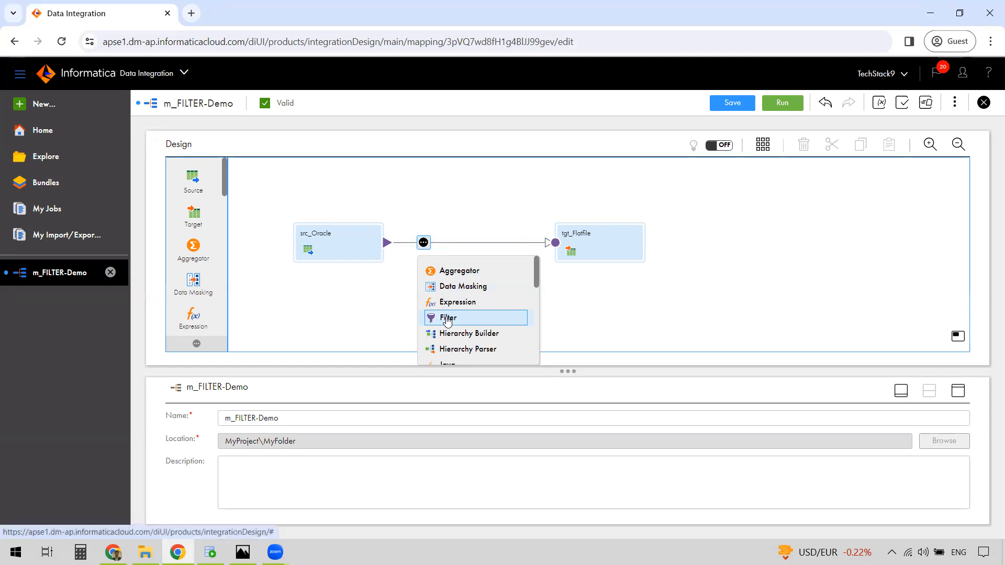
click(447, 318)
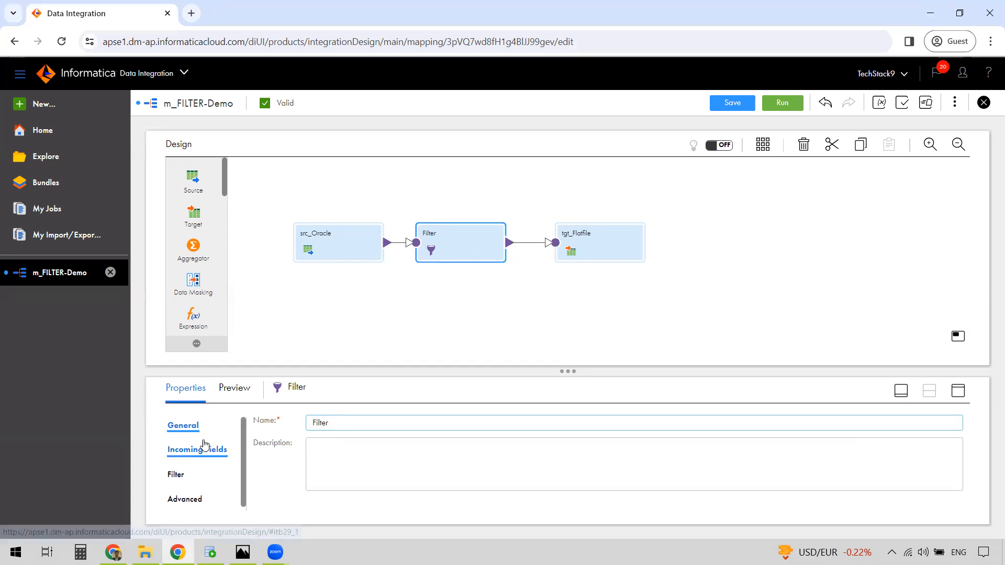
Step: Add a simple filter condition STATE = CA after reviewing the incoming fields
click(196, 449)
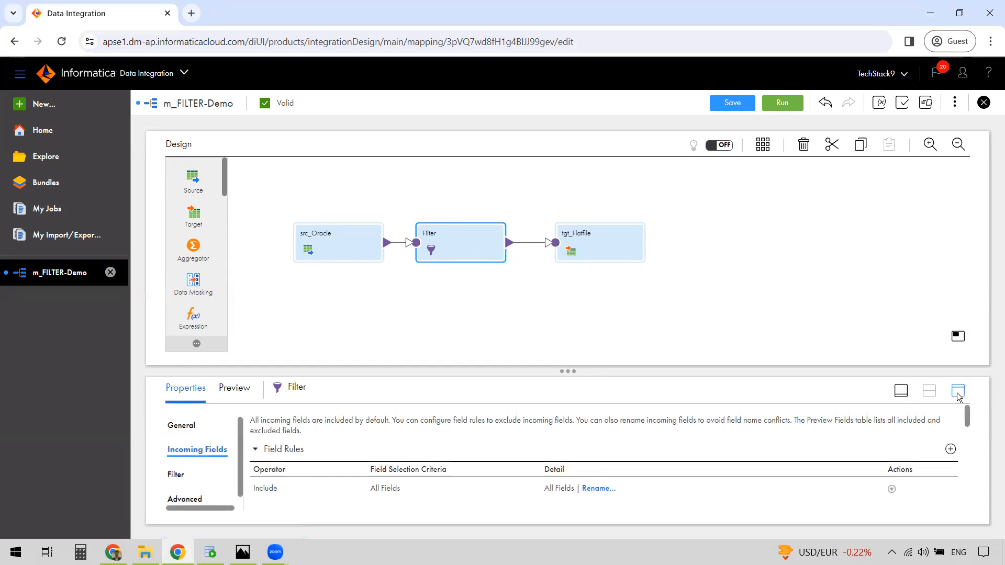
click(957, 391)
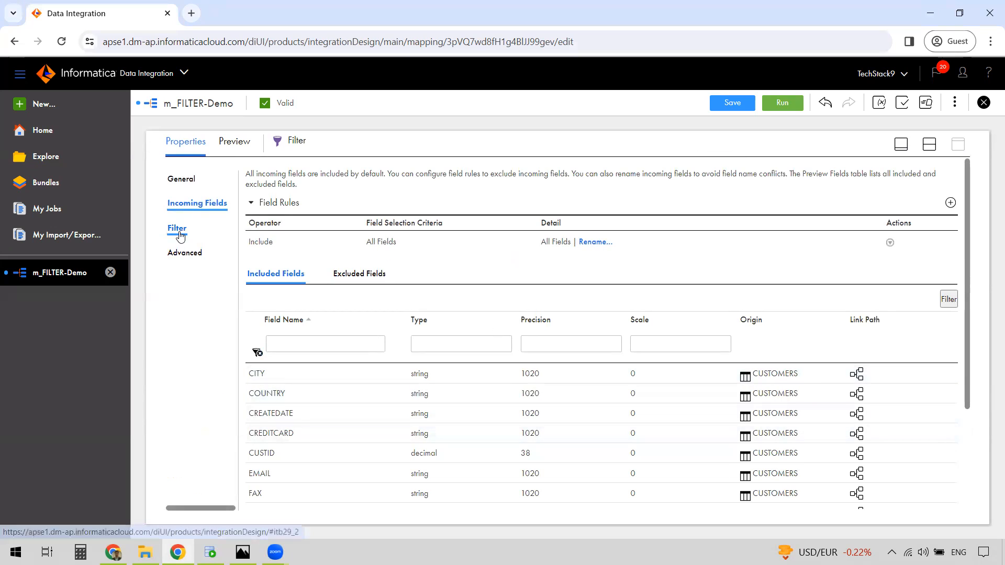
click(177, 229)
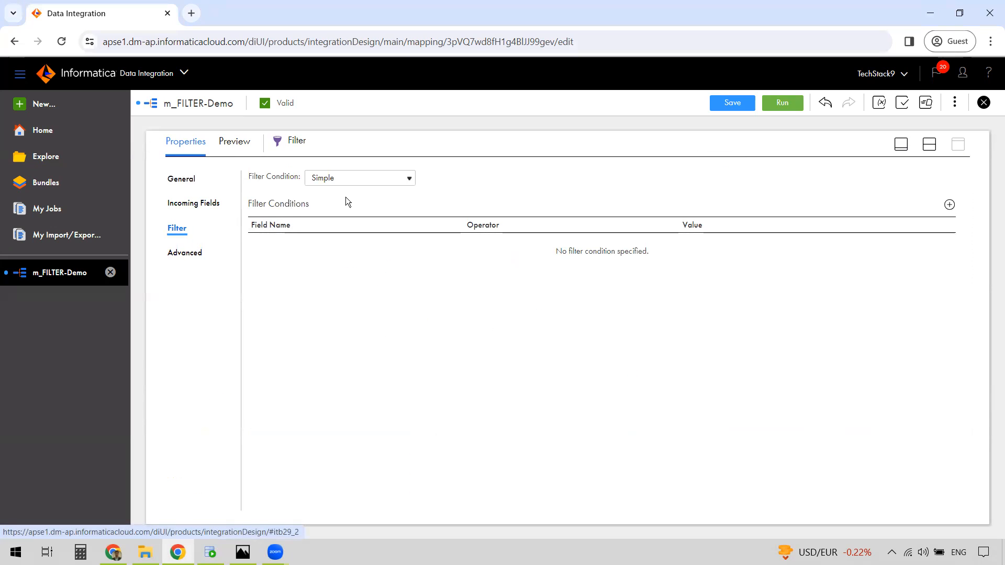
mouse_move(388, 185)
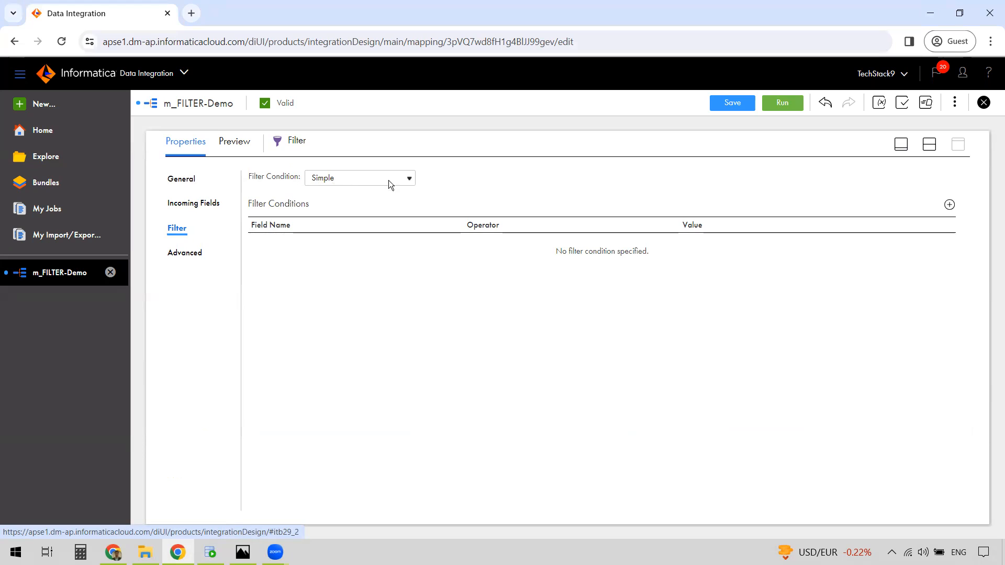
mouse_move(866, 223)
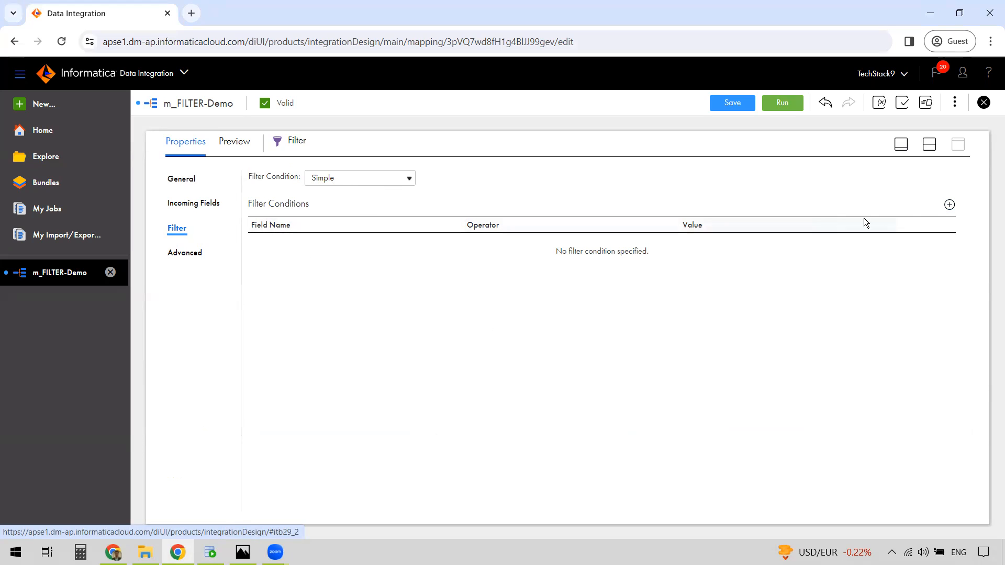
mouse_move(949, 204)
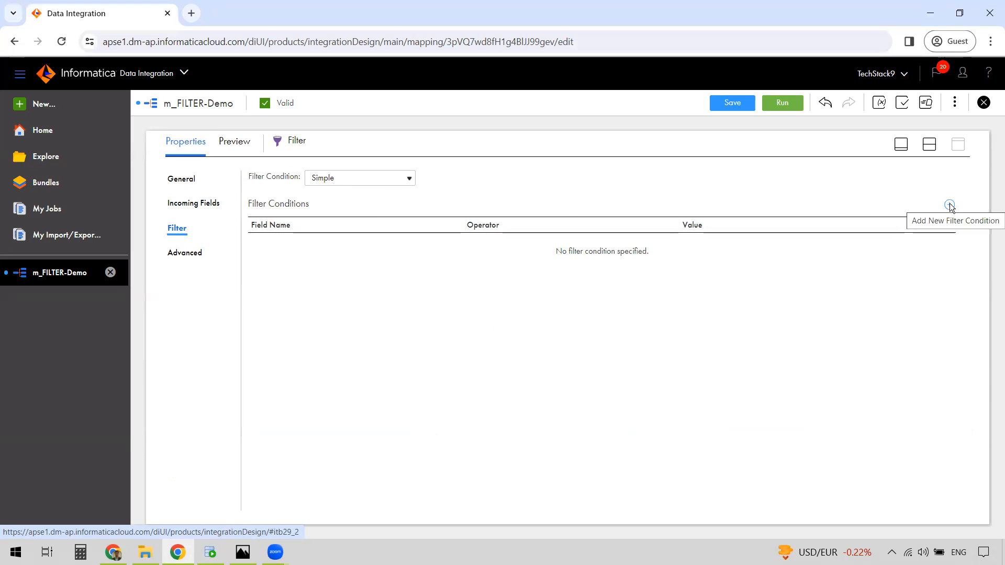
click(950, 204)
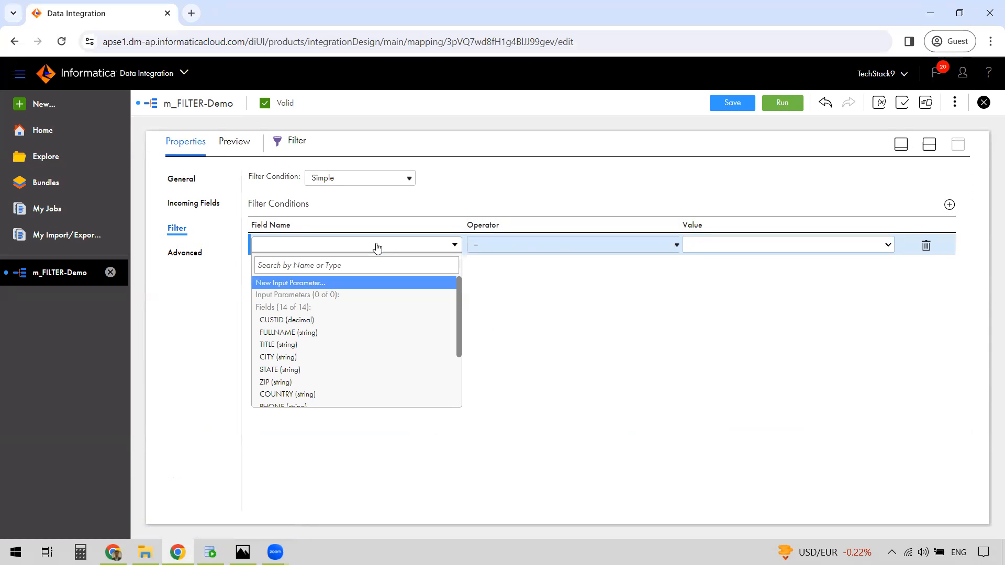
mouse_move(336, 345)
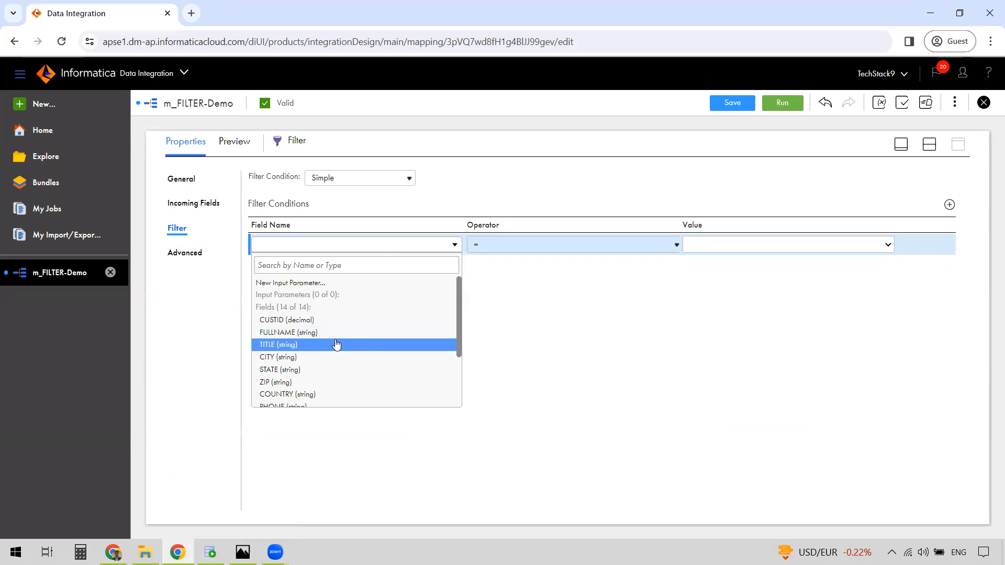
click(279, 369)
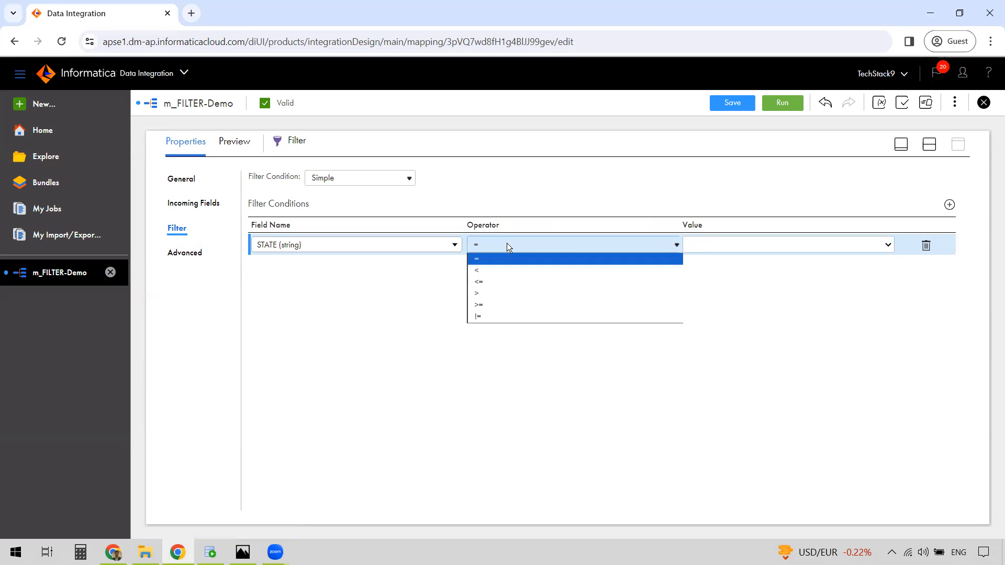
mouse_move(512, 265)
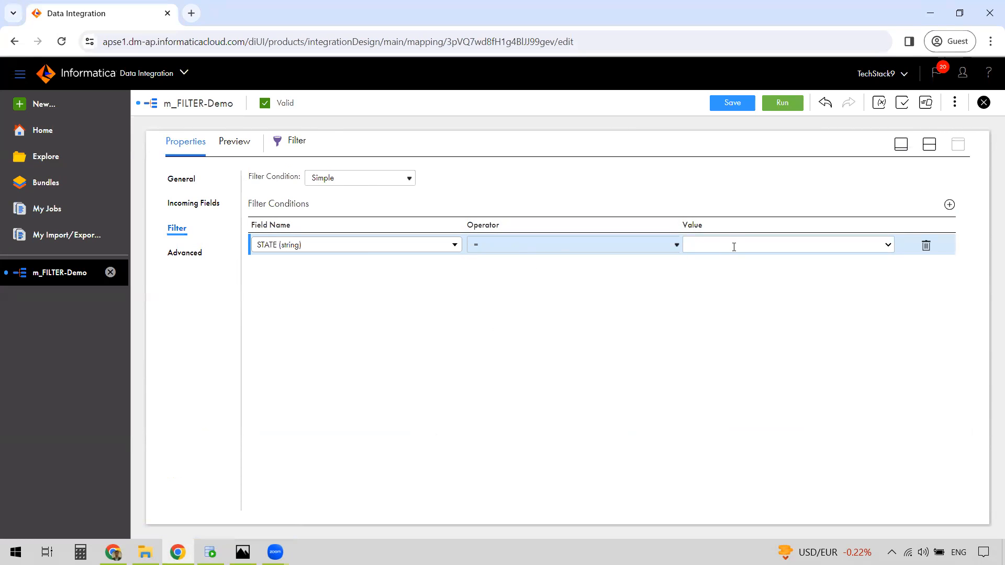
text(CA)
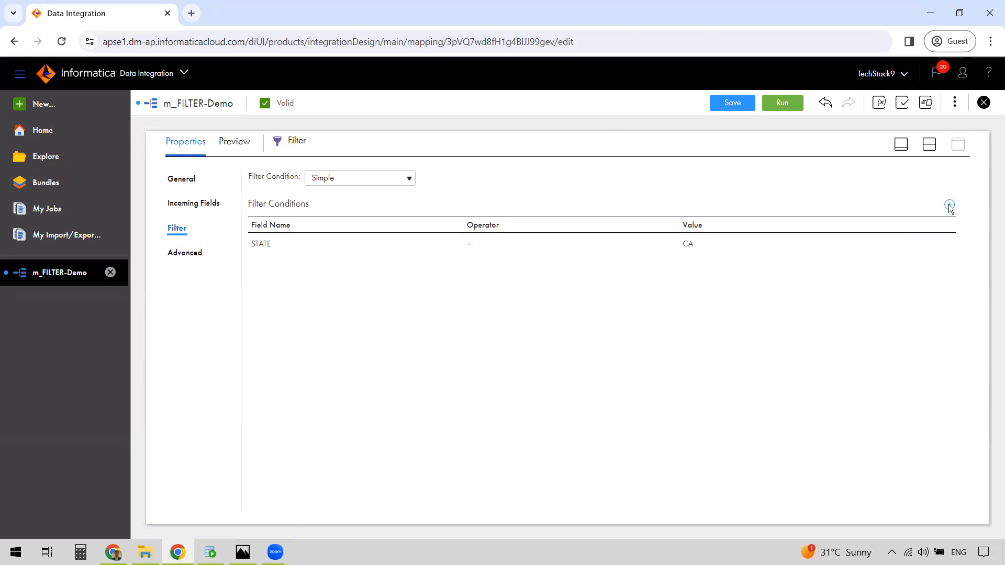
Step: Add a second CITY condition row and remove it again unfinished
click(950, 205)
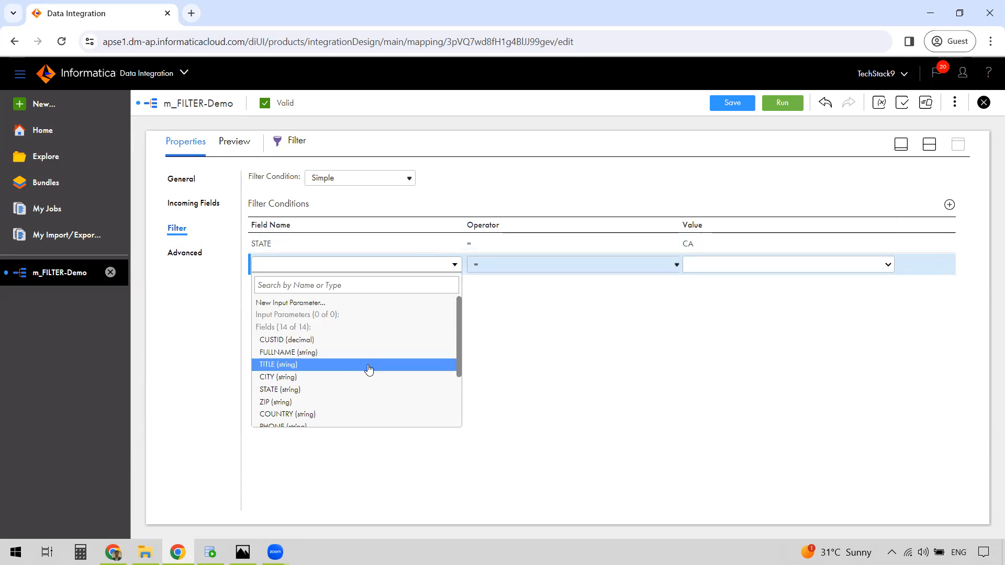
click(277, 377)
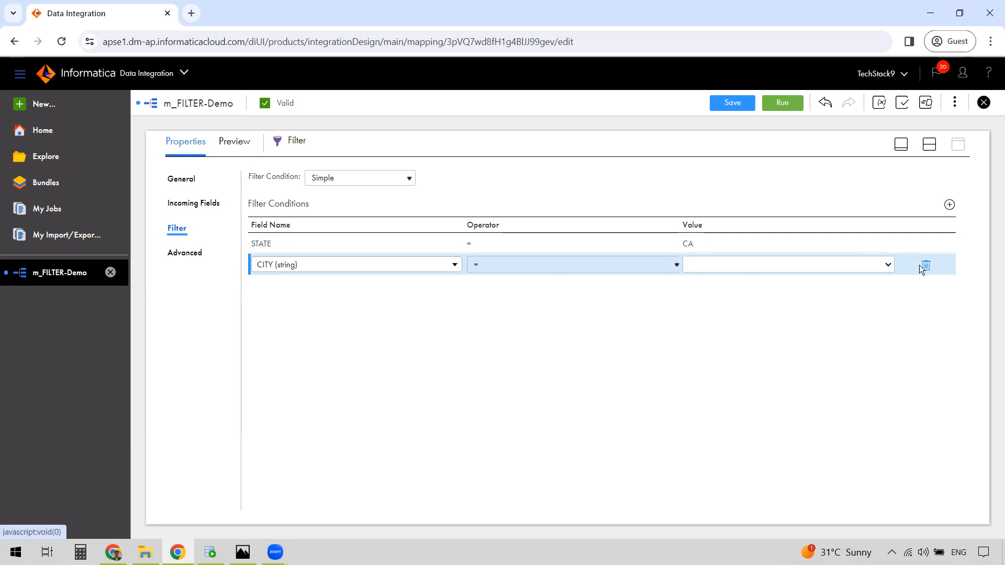
click(924, 264)
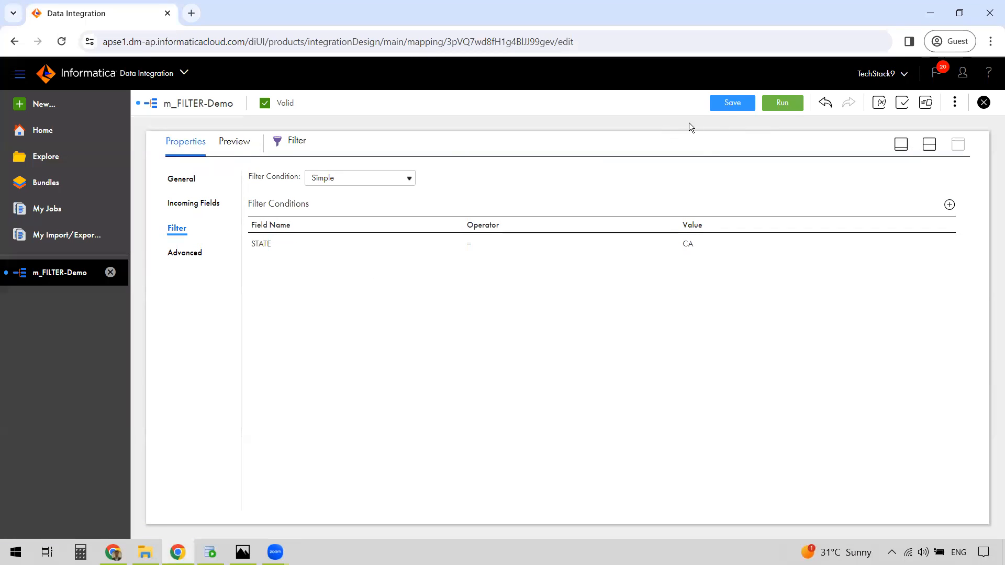
mouse_move(750, 127)
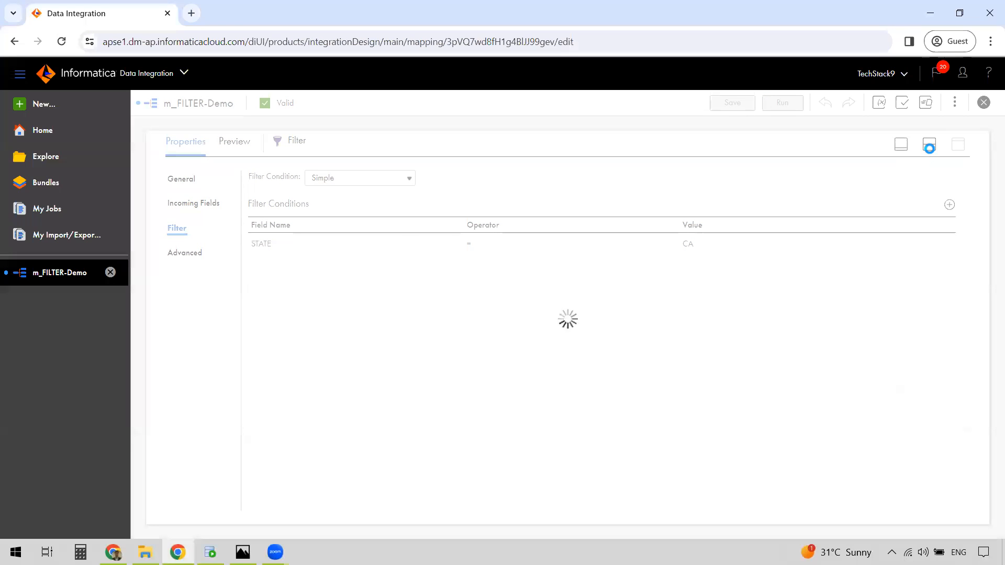
Step: Run m_FILTER-Demo on the local desktop runtime environment
click(732, 103)
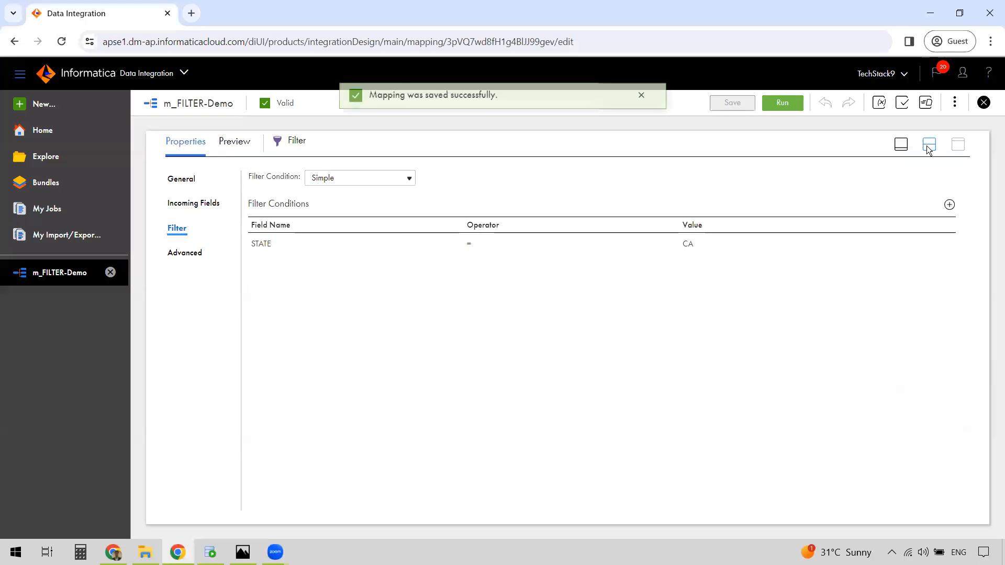
click(929, 144)
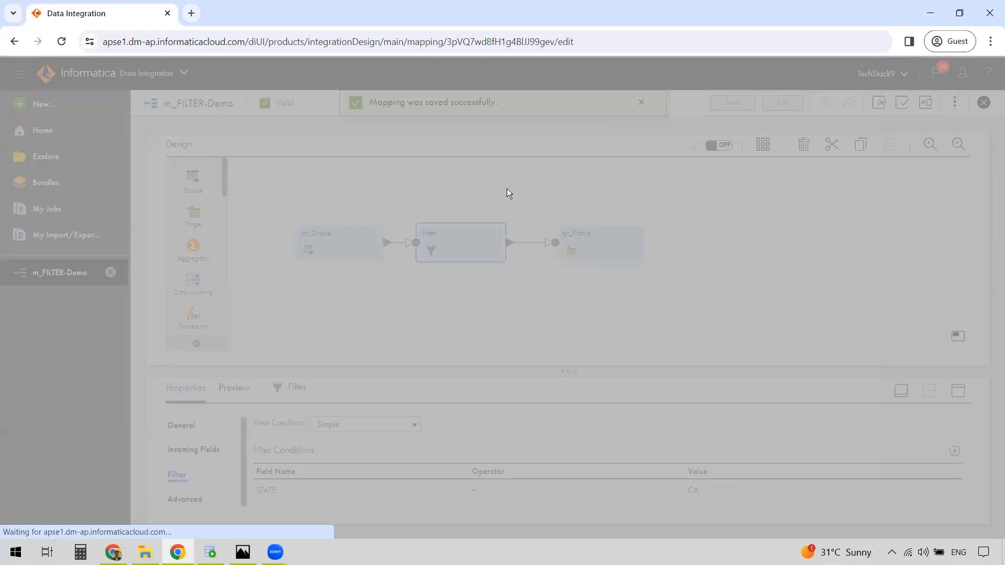
click(780, 102)
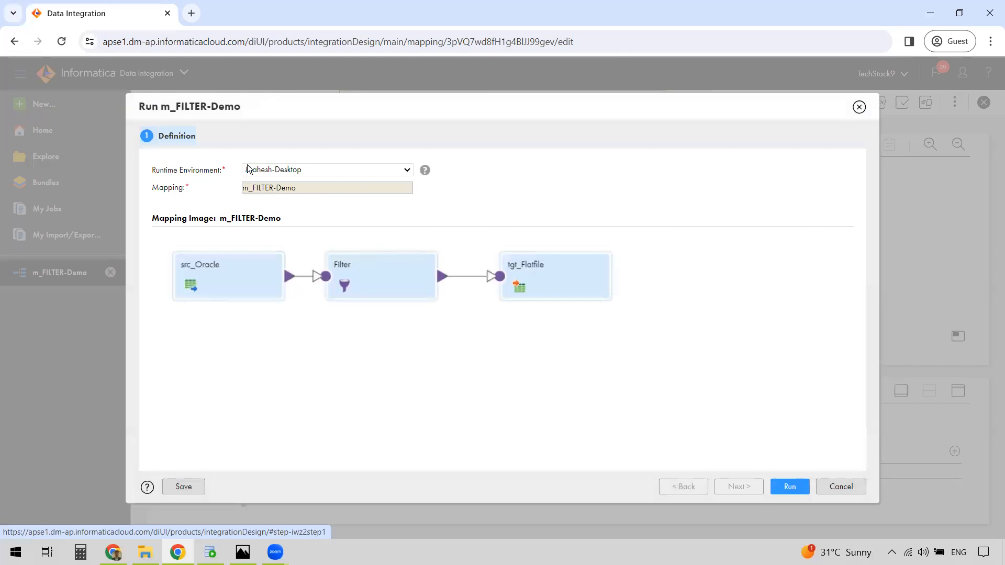
click(406, 169)
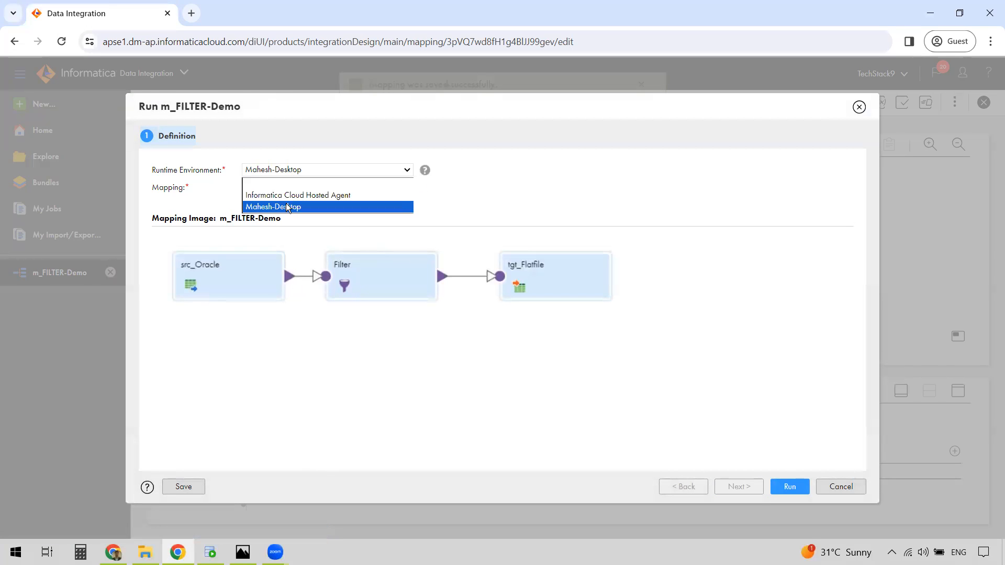
click(273, 207)
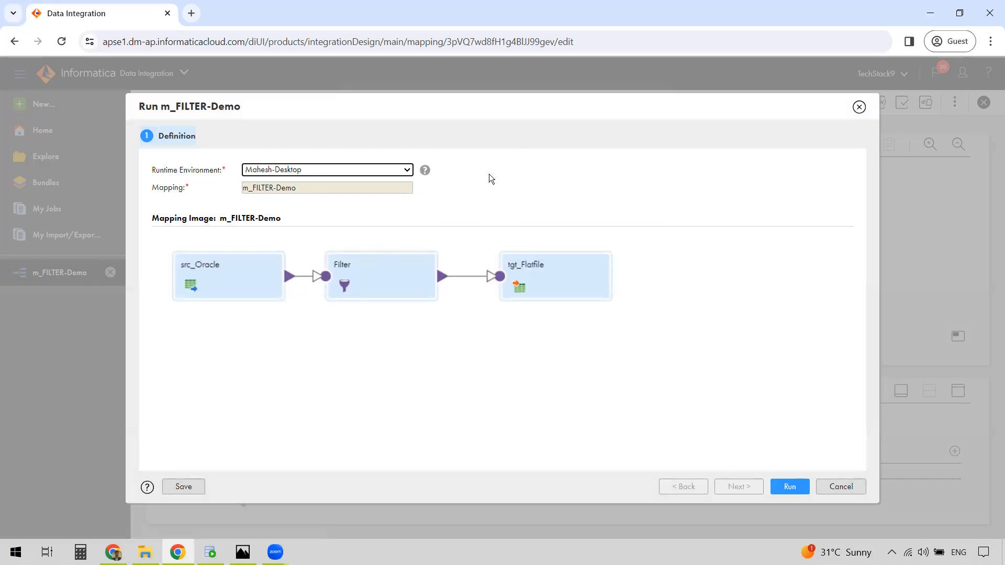
mouse_move(520, 160)
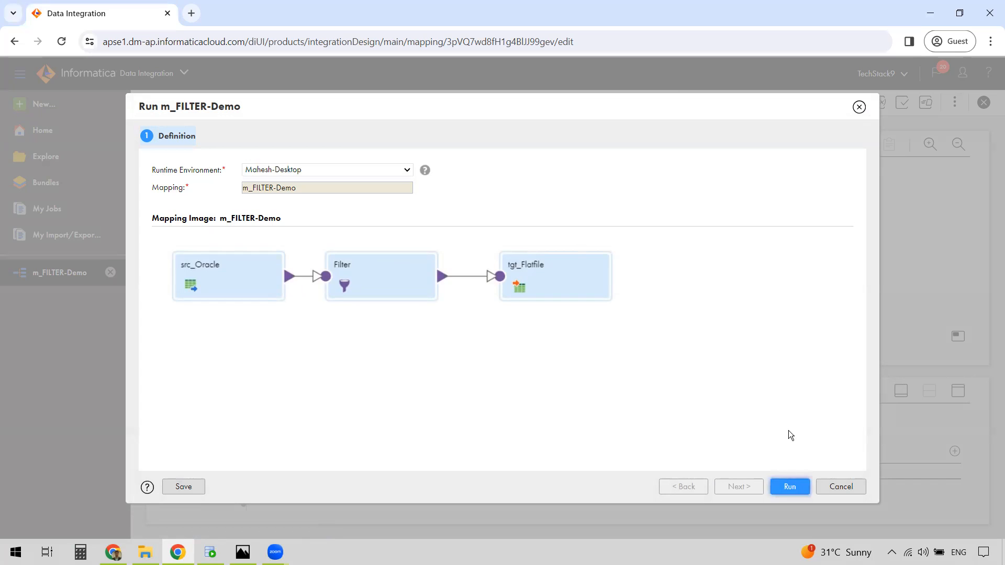
click(789, 487)
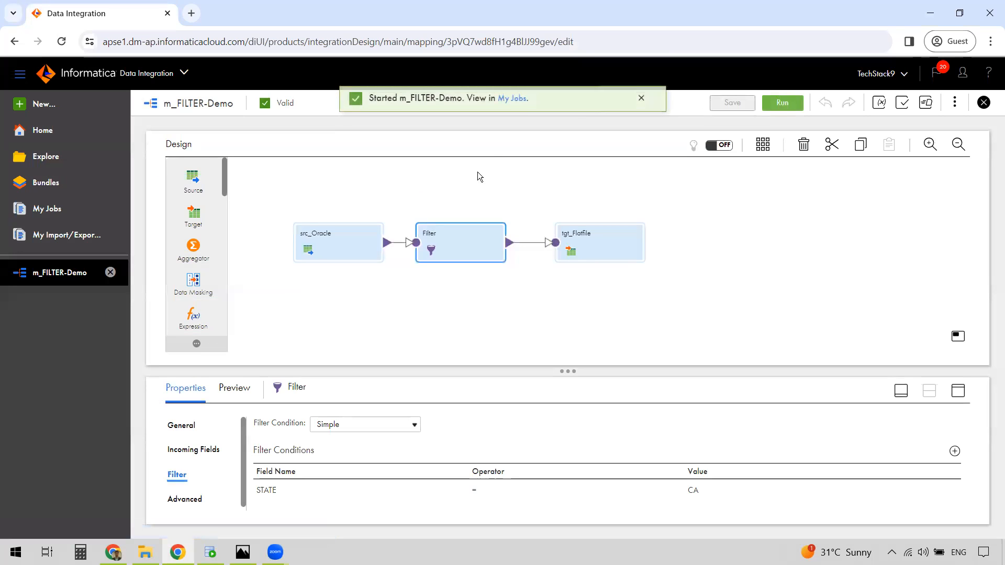
Step: Refresh My Jobs until m_FILTER-Demo-1 shows Success with 39 rows, glancing at the data folder meanwhile
click(510, 98)
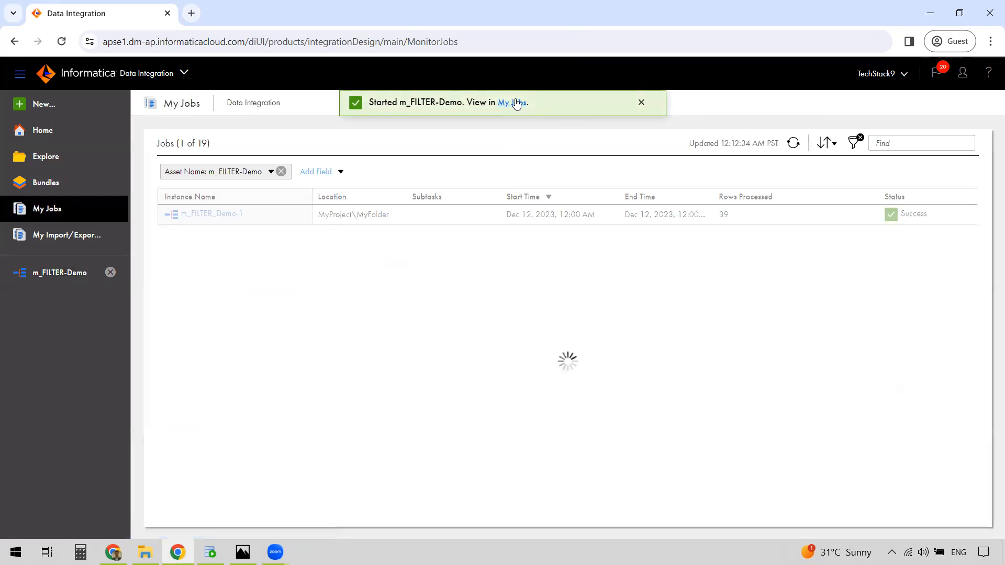
click(792, 144)
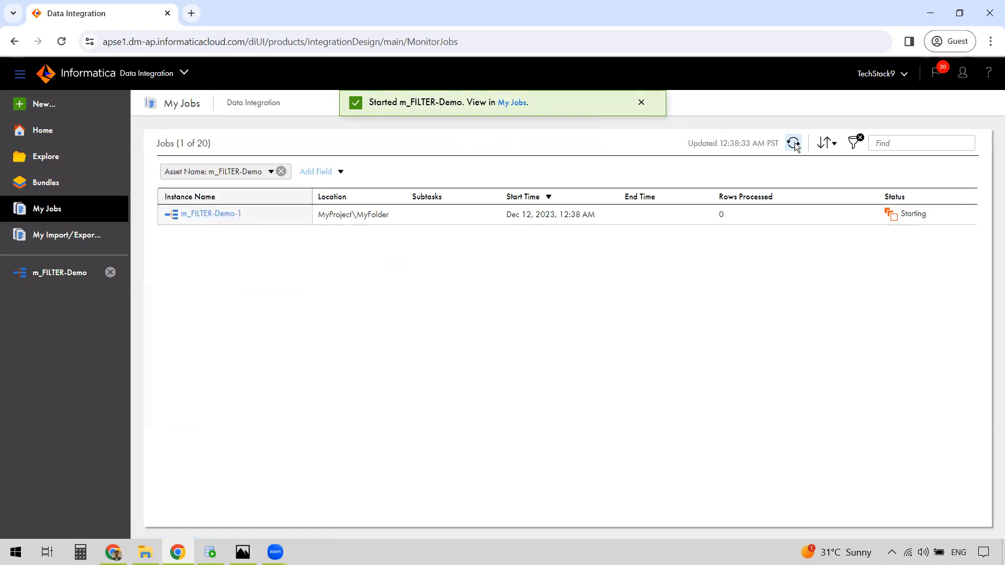
click(792, 143)
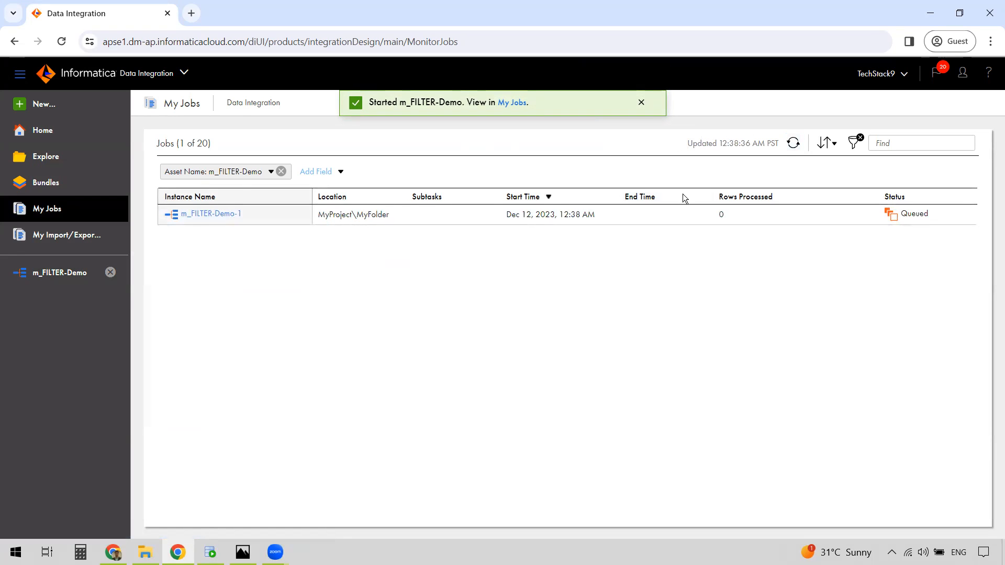
click(640, 101)
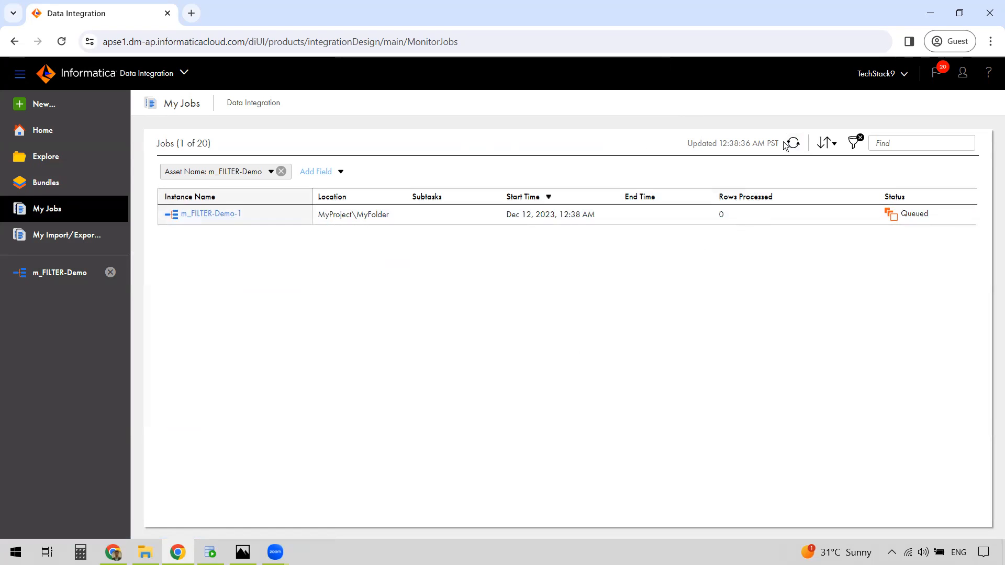
click(793, 144)
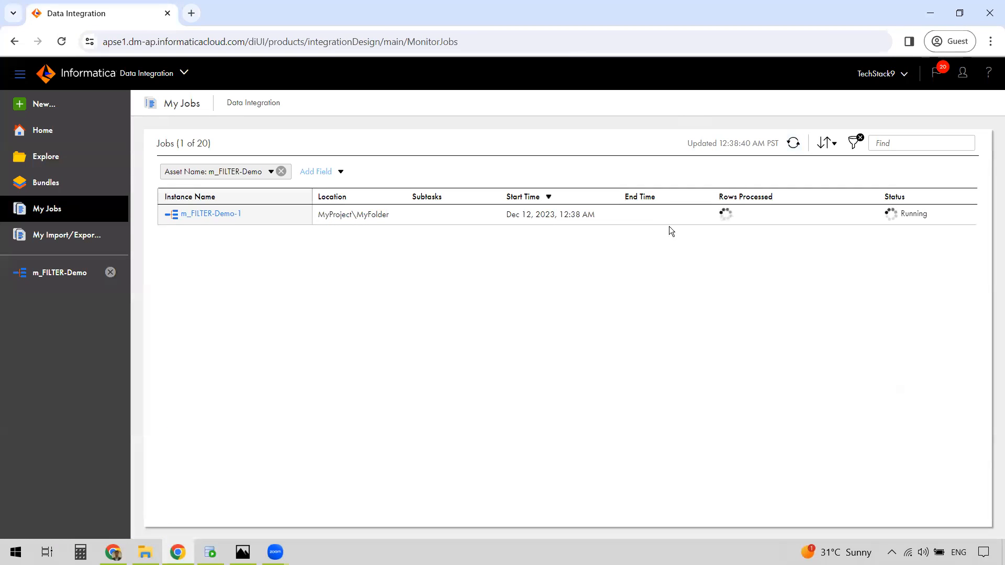
click(145, 552)
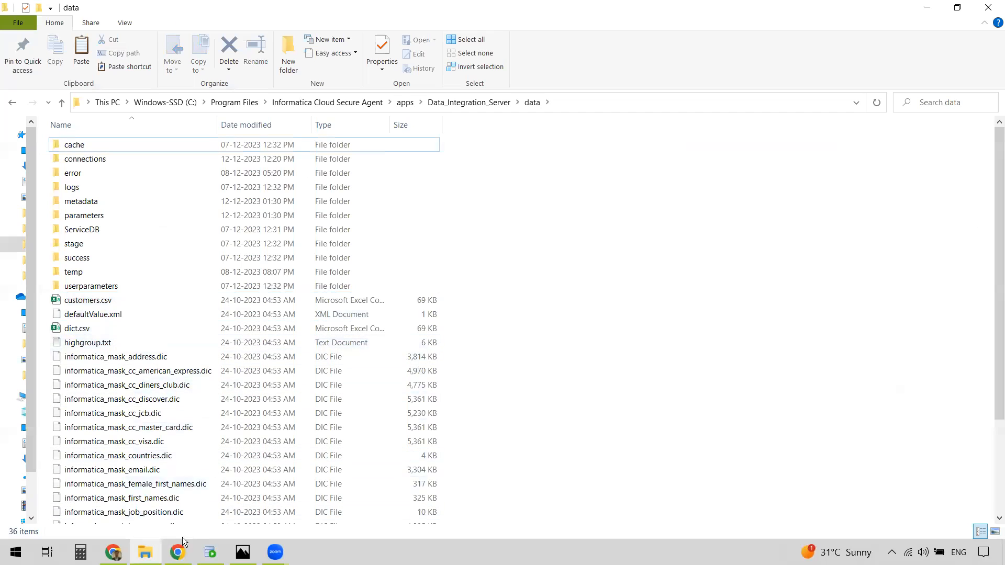
click(177, 551)
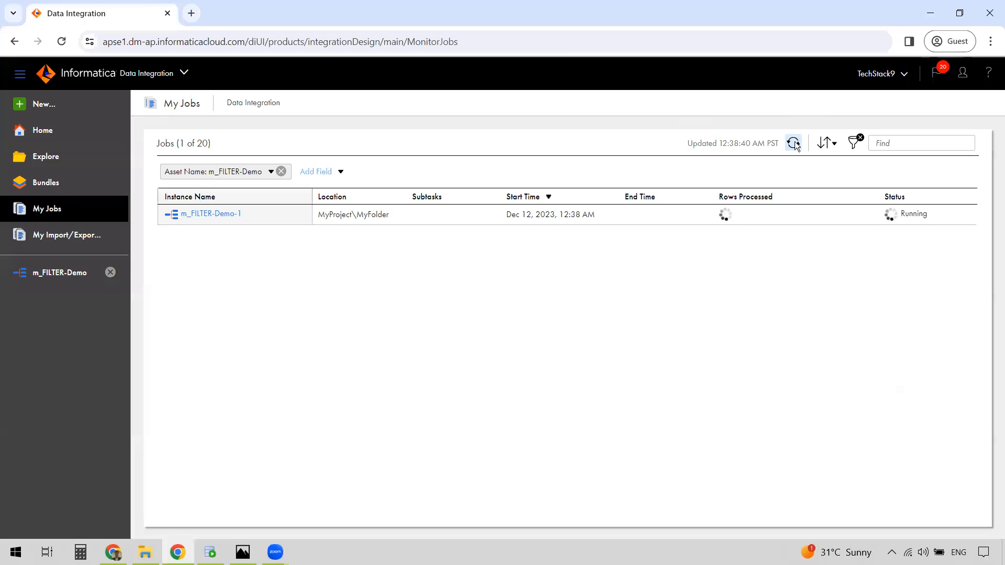
click(793, 143)
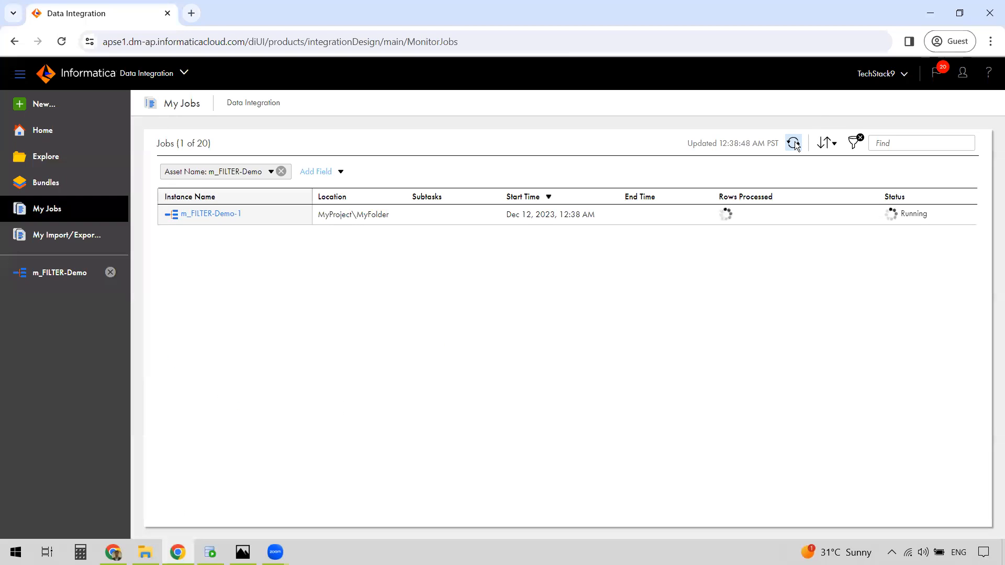
click(792, 143)
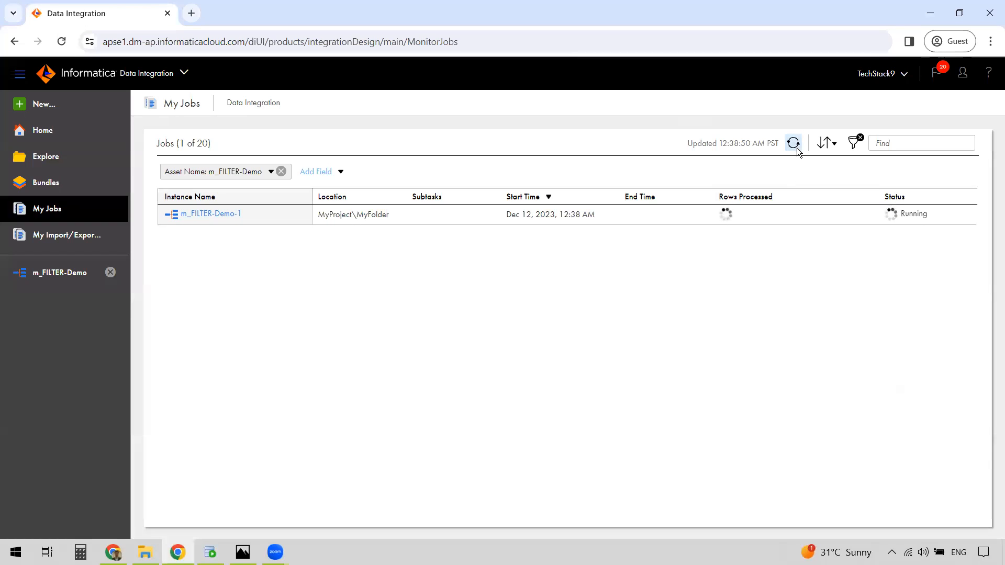
click(792, 143)
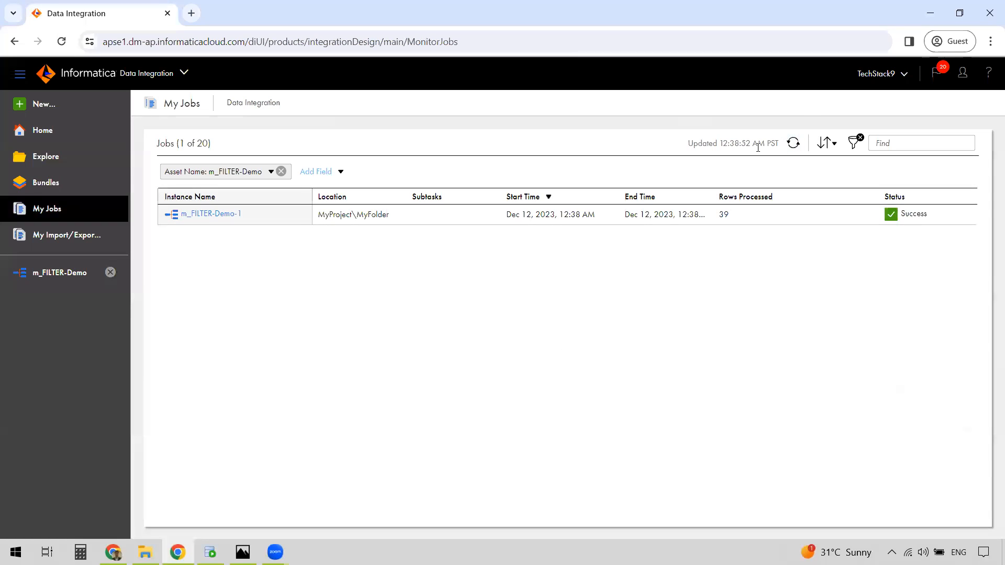
mouse_move(804, 222)
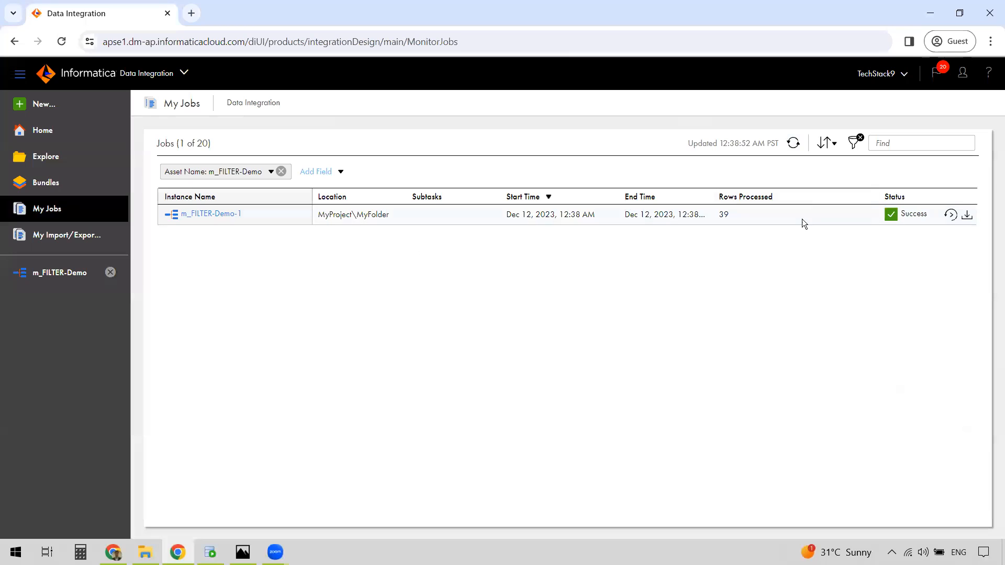
mouse_move(305, 332)
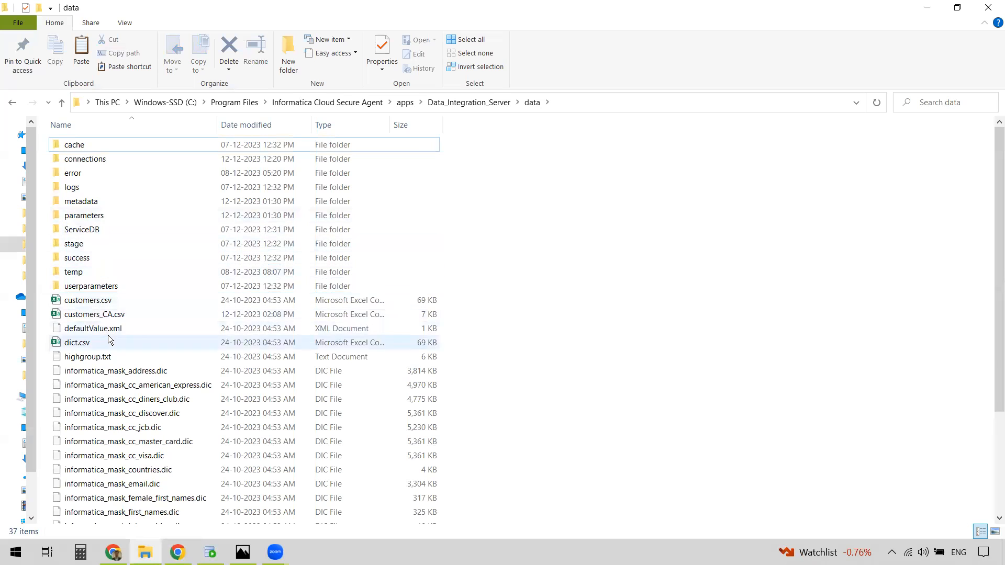
Step: Open customers_CA.csv in Excel and scan the STATE column of its 39 rows for CA
click(94, 314)
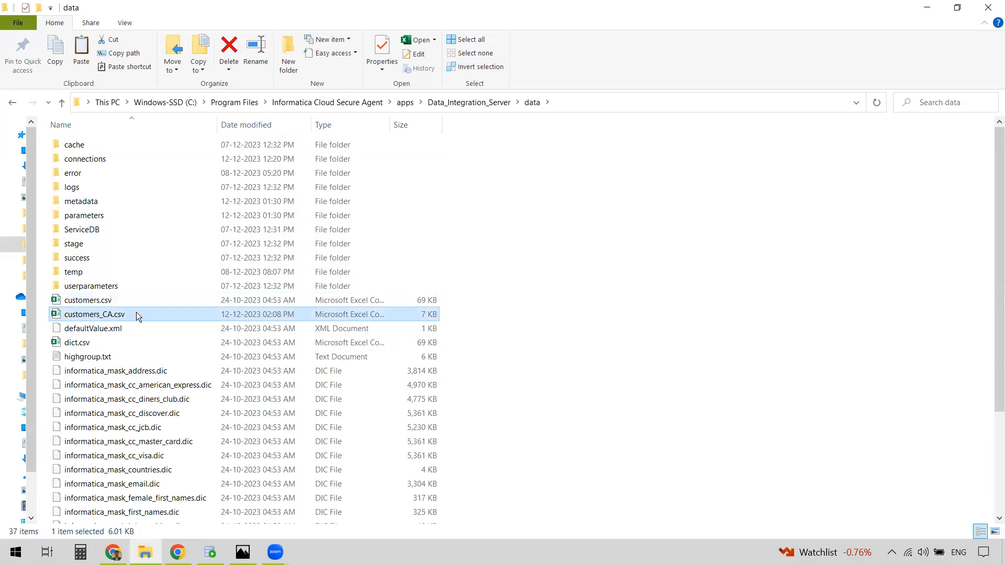
double_click(94, 314)
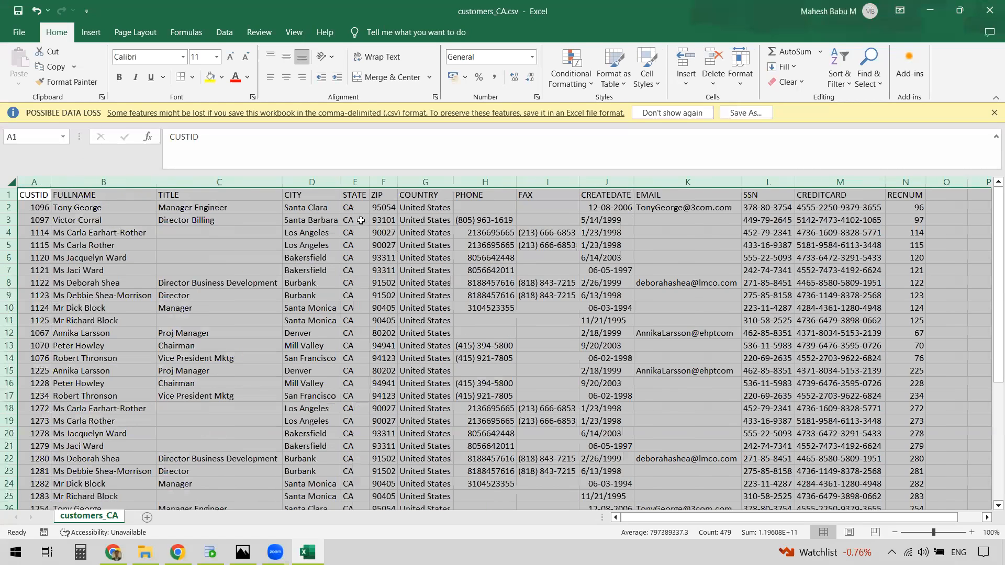
click(355, 207)
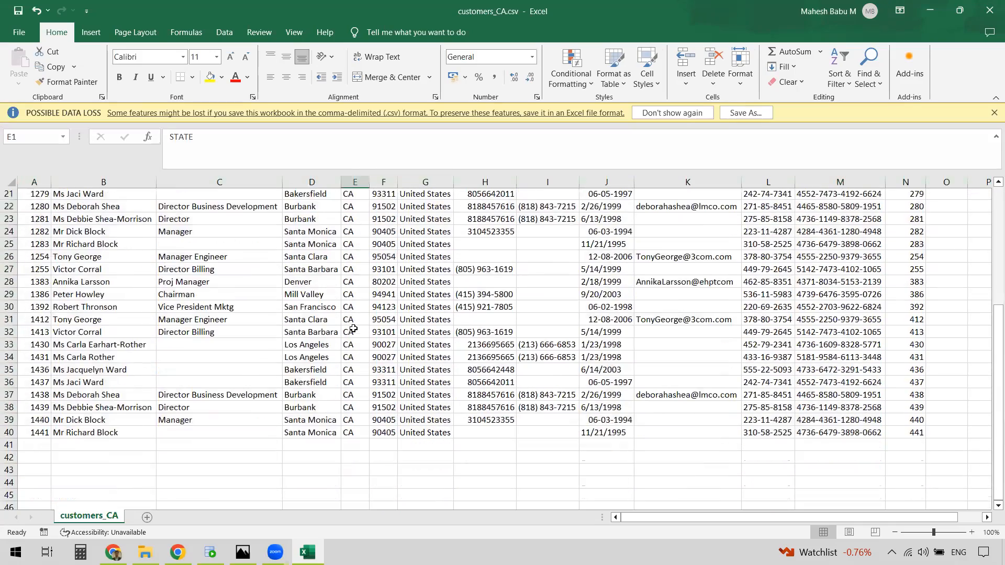
scroll(up, 3)
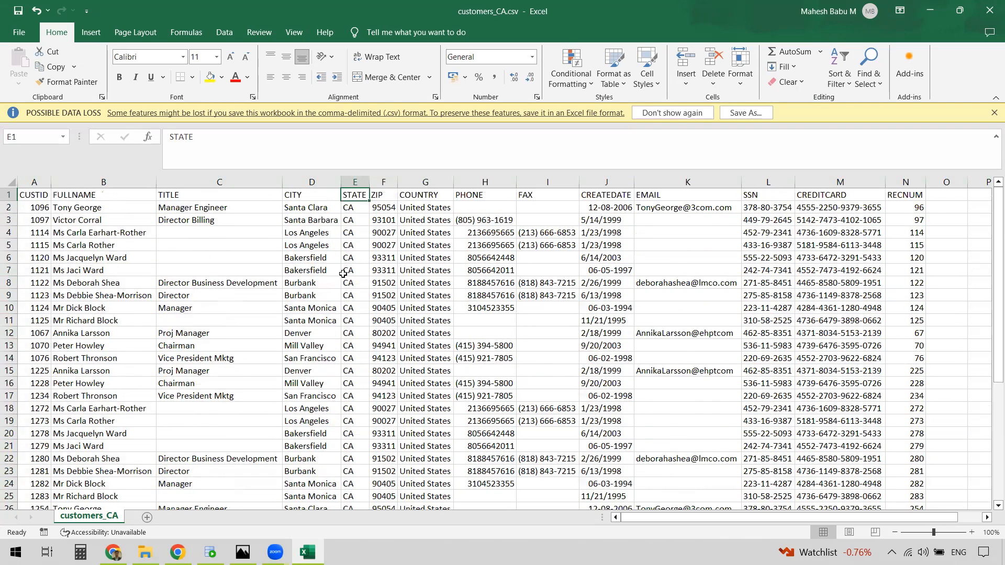
mouse_move(224, 407)
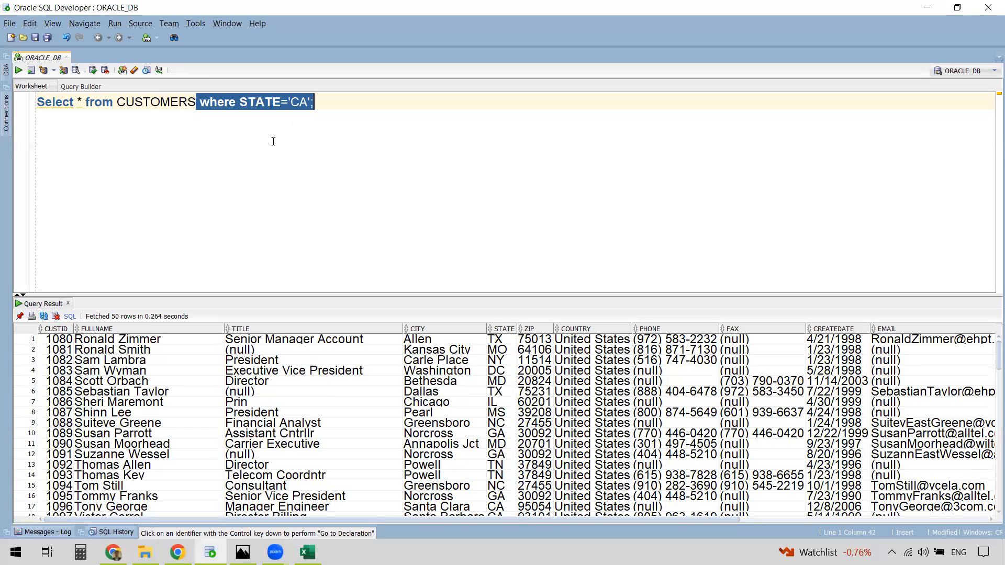
Step: Rerun the STATE='CA' customers query and dismiss the 39 rows count message
key(ctrl+a)
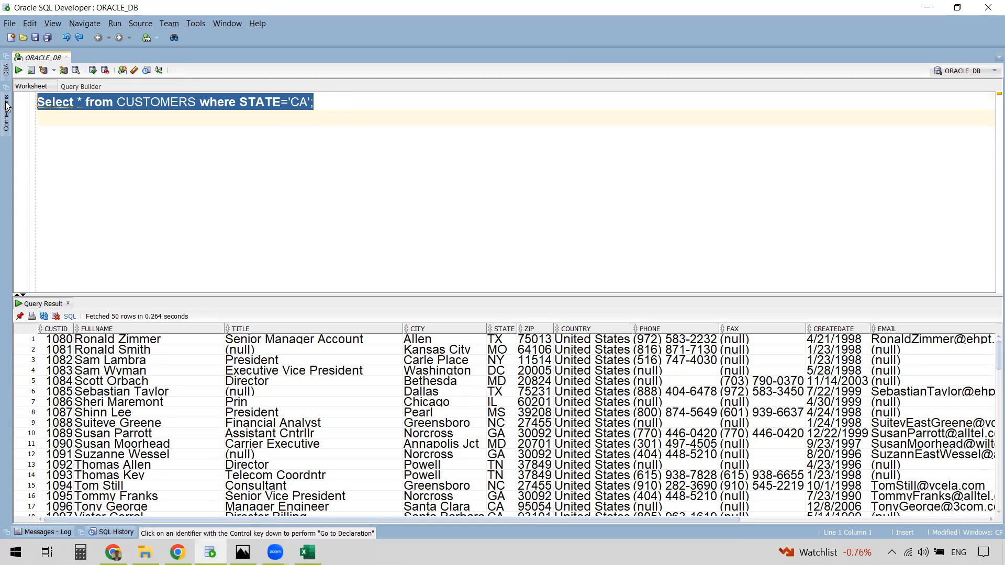
click(19, 71)
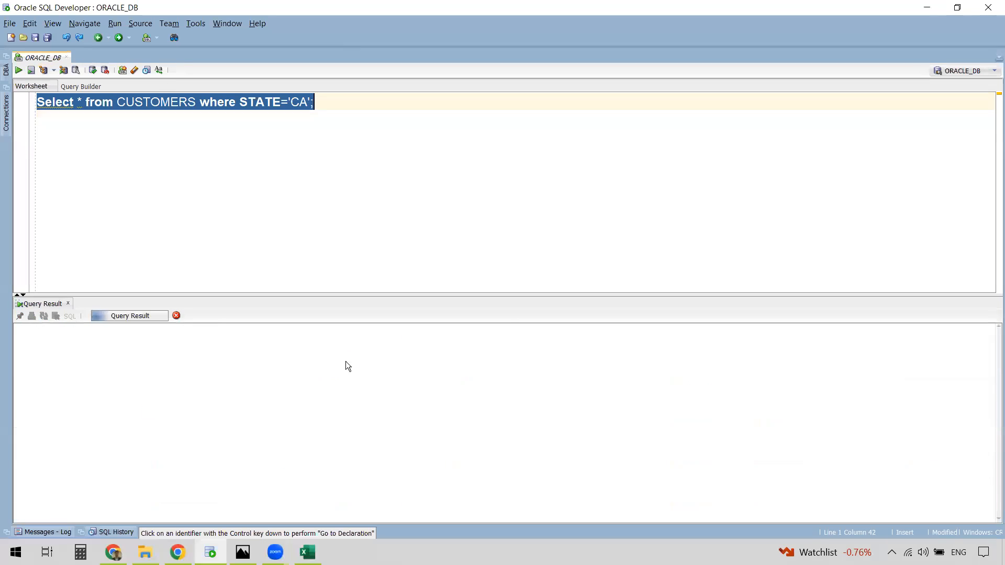
click(19, 71)
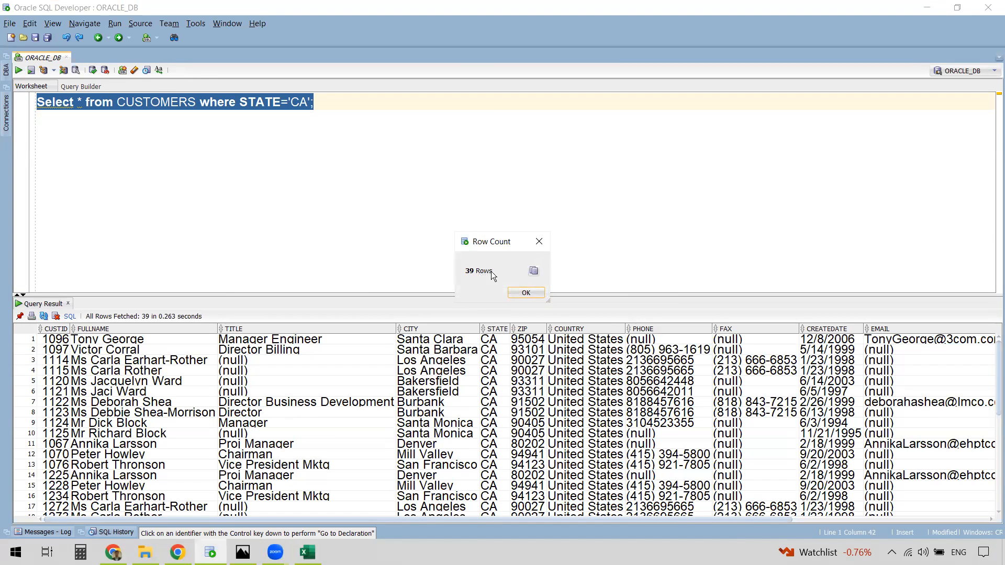
click(525, 293)
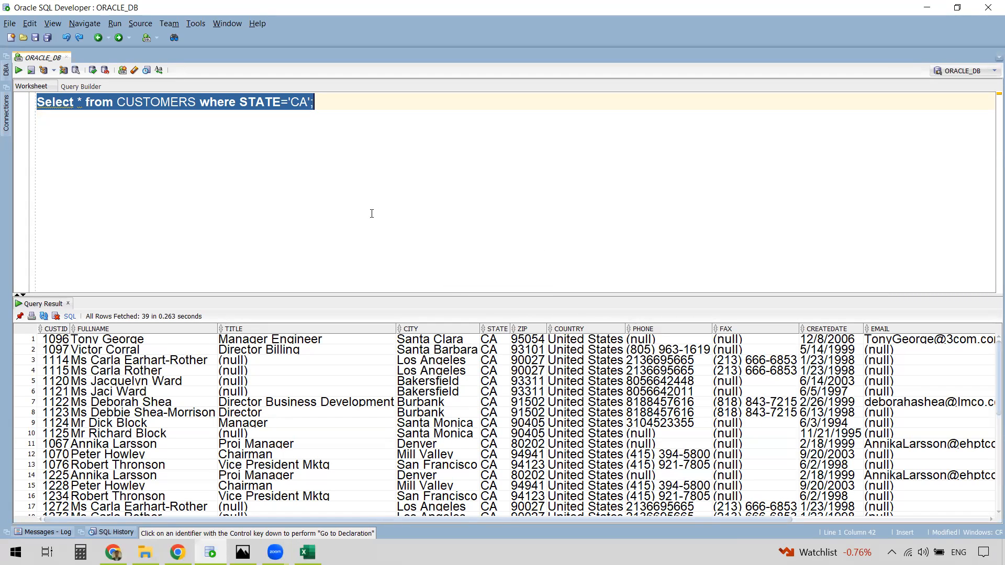
mouse_move(238, 410)
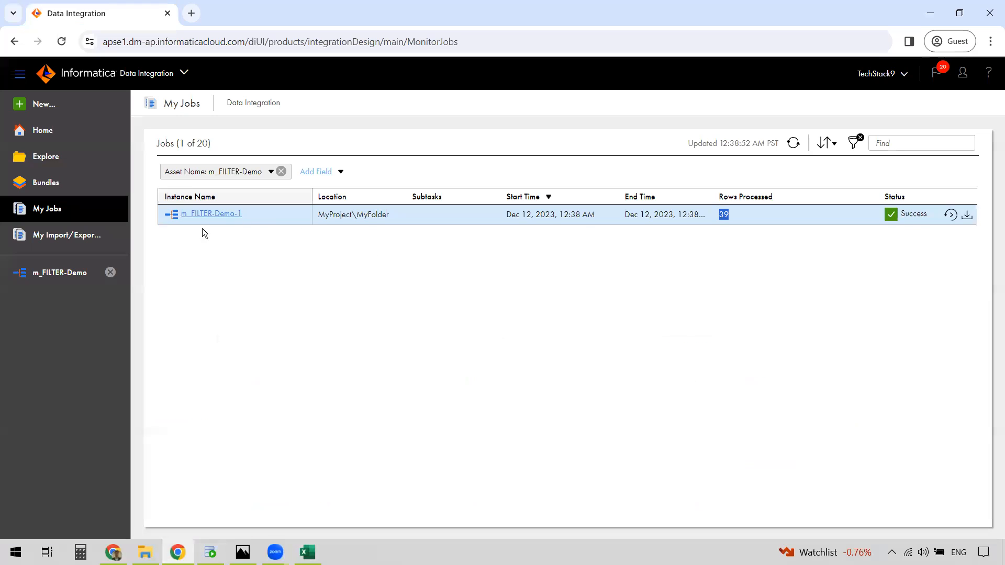
Step: In m_FILTER-Demo's Filter, switch the condition type to Advanced, keeping STATE='CA'
click(211, 214)
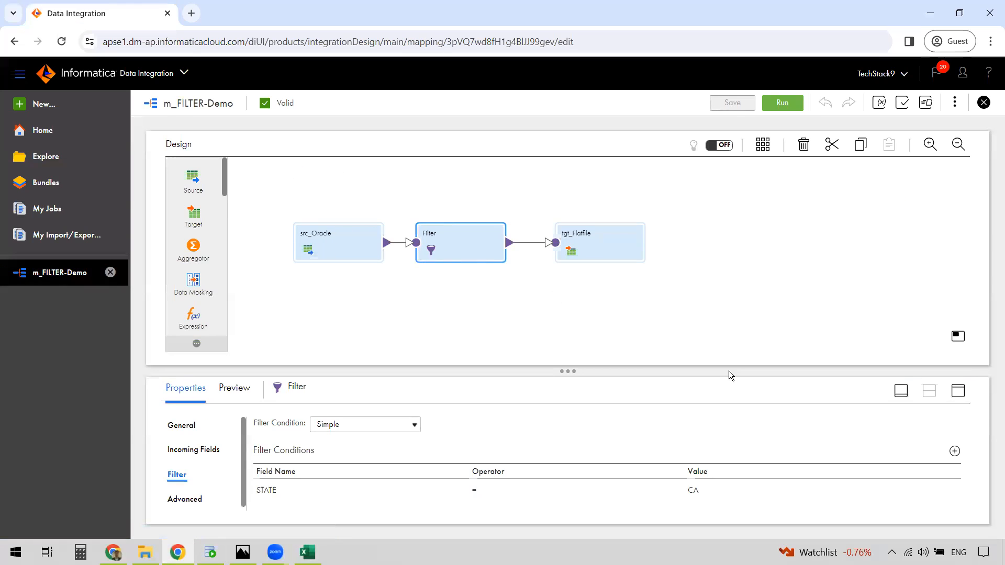
mouse_move(941, 398)
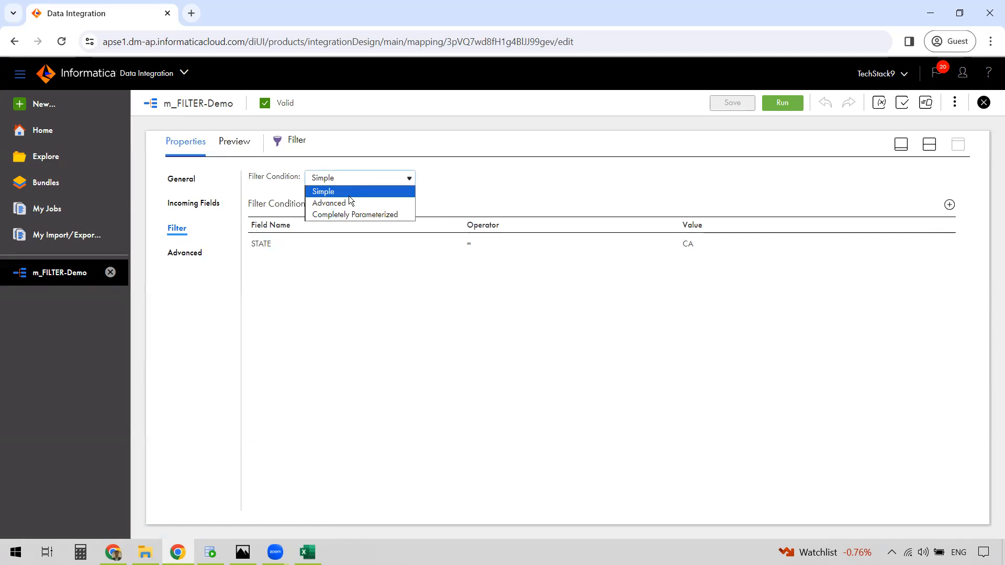
click(328, 202)
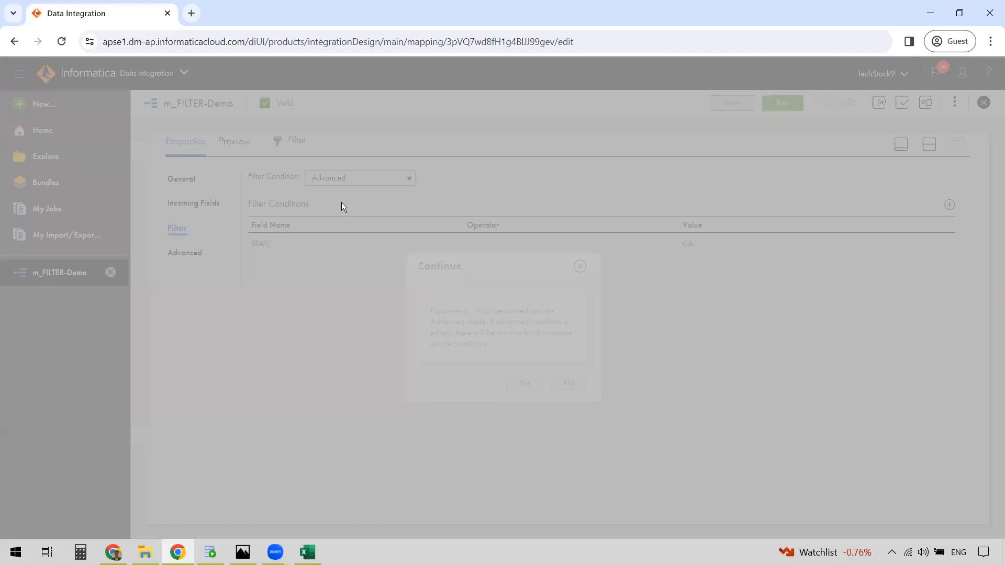
click(523, 383)
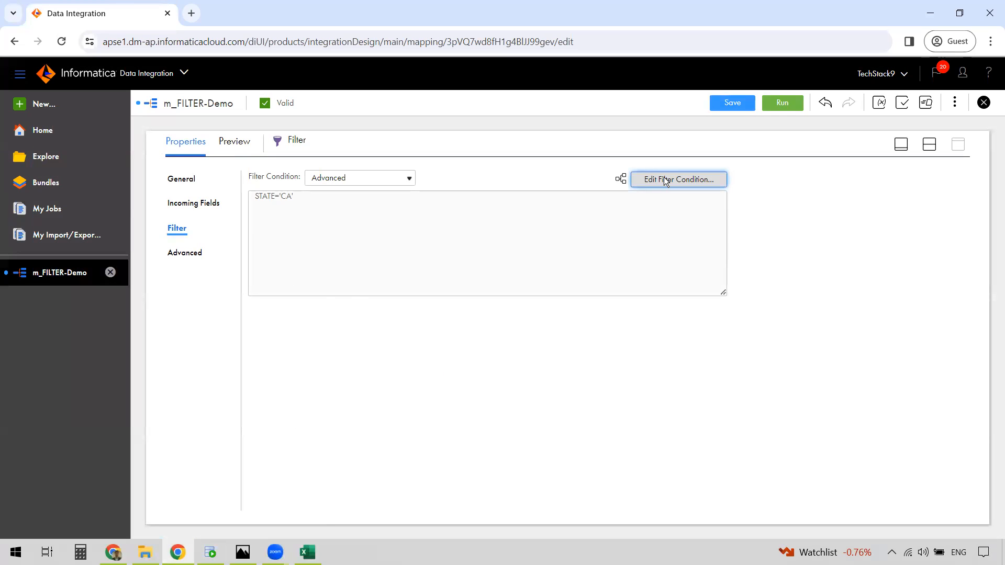
Step: Edit the filter expression to STATE='CA' AND TITLE='Manager', removing a trailing OR
click(677, 179)
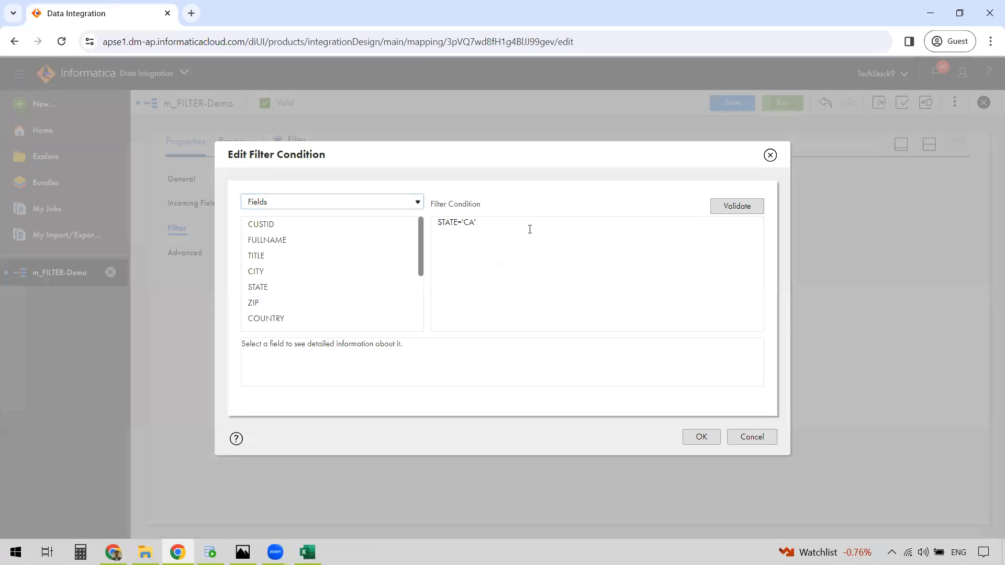
key(Backspace)
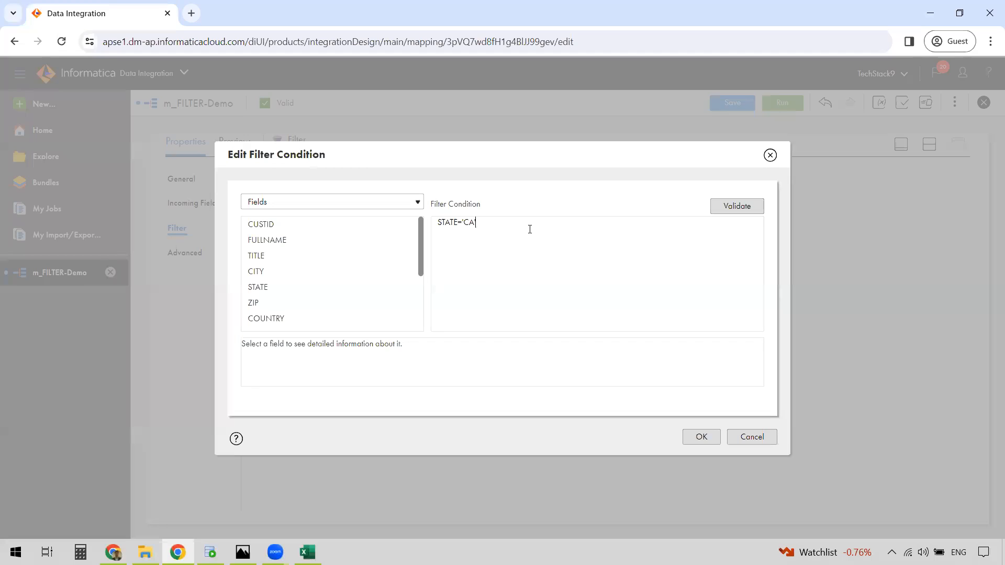
text(AND)
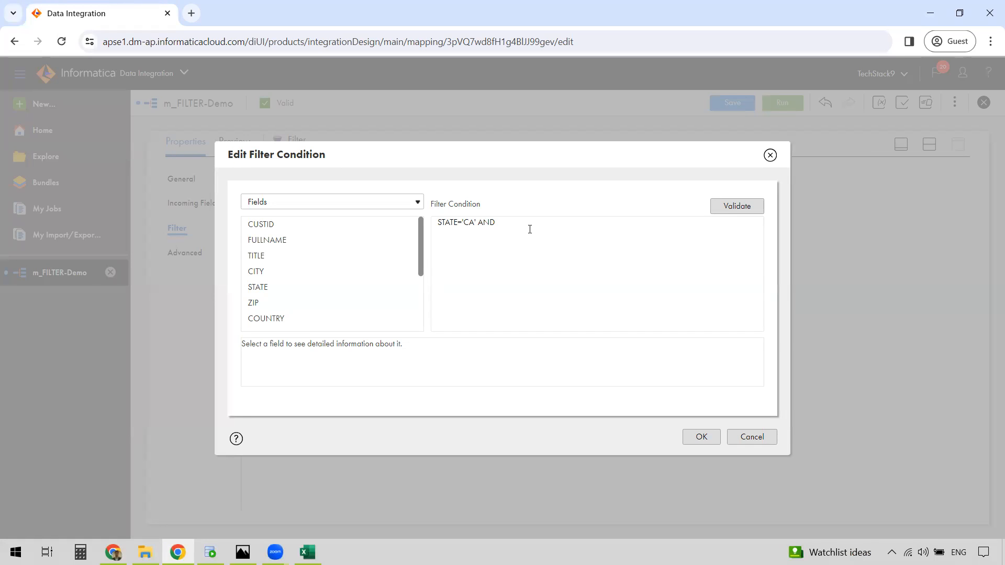
text(C)
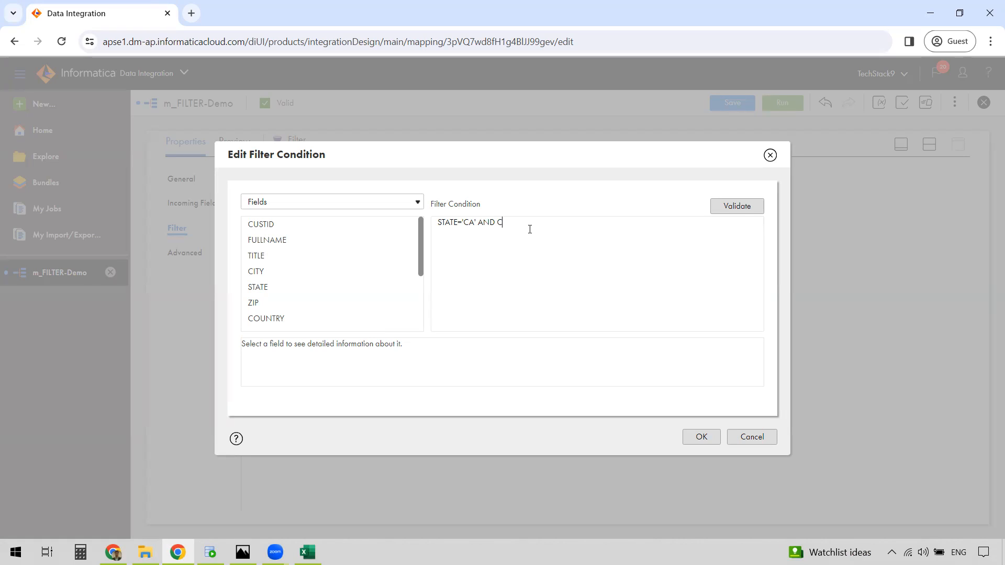
text(ILE)
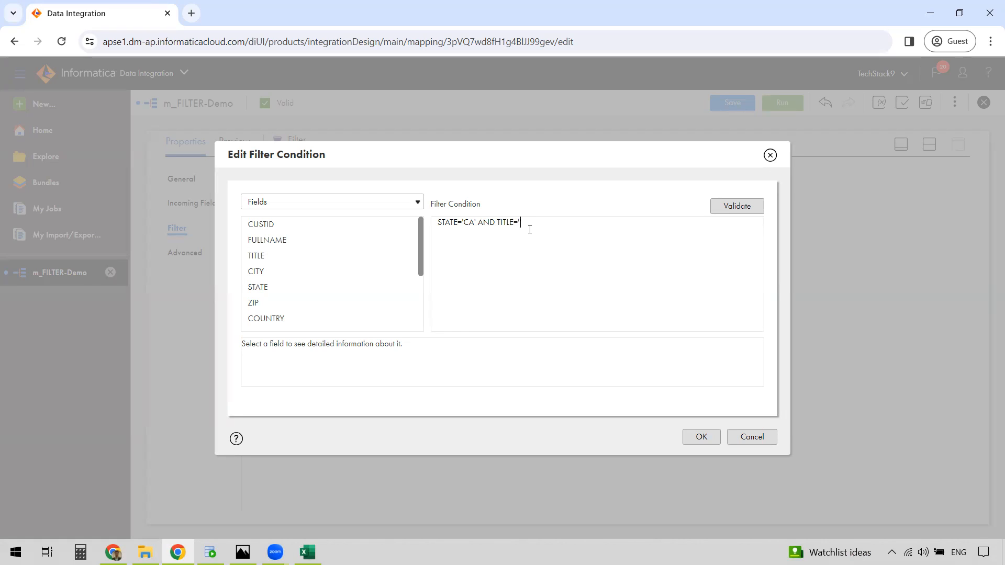
text(Manager)
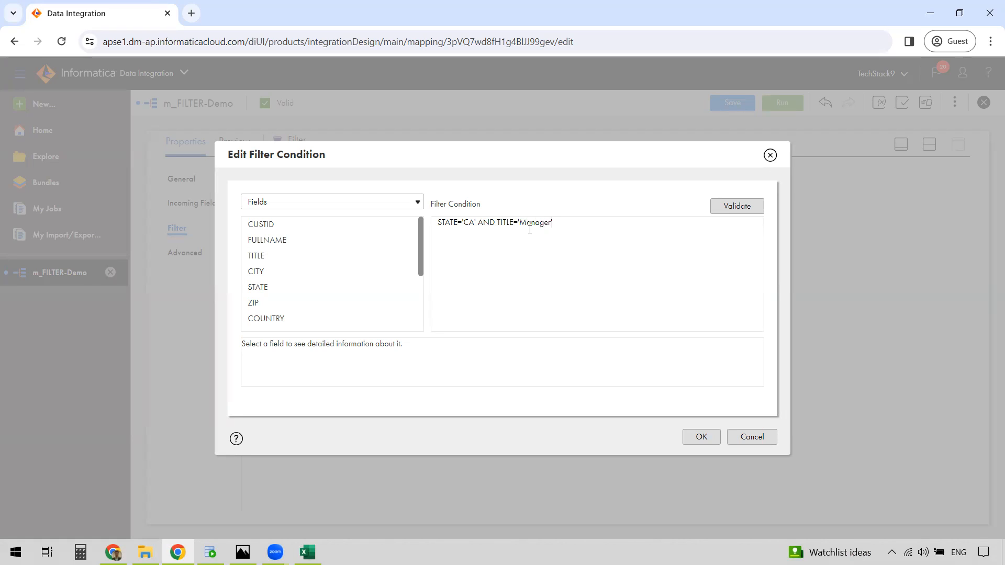
text(OR)
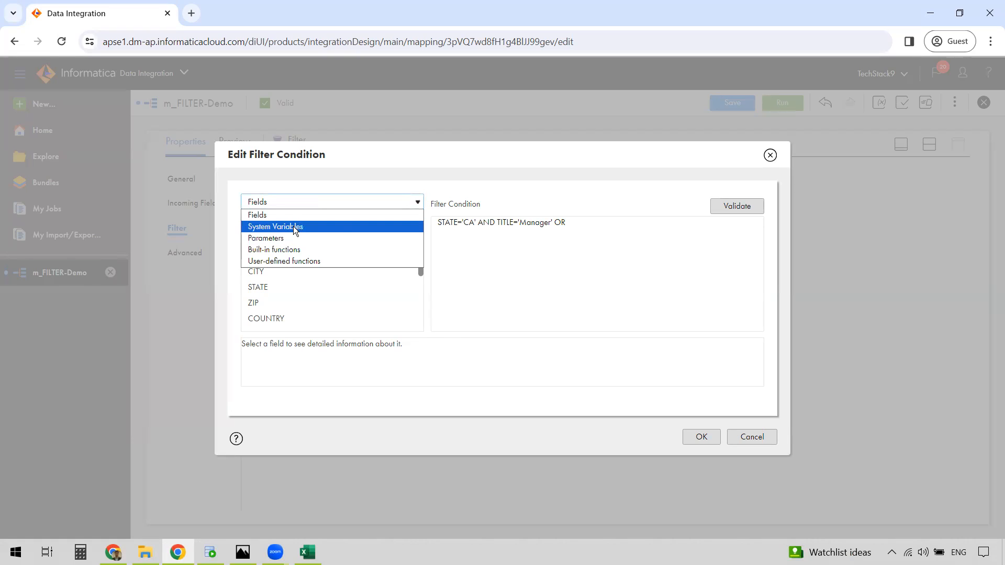
mouse_move(362, 265)
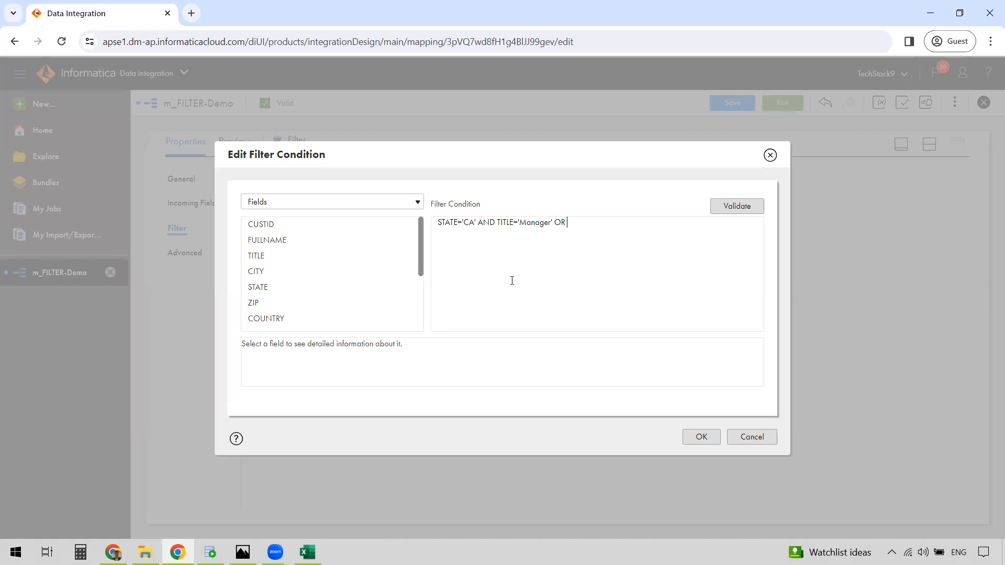
double_click(559, 222)
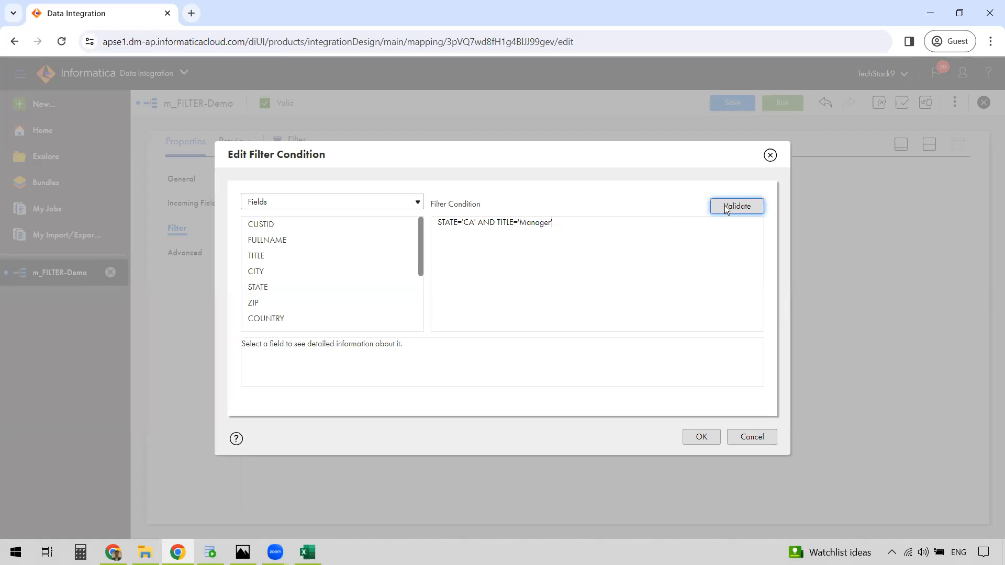
Step: Validate the extended expression and accept the condition editor
click(736, 206)
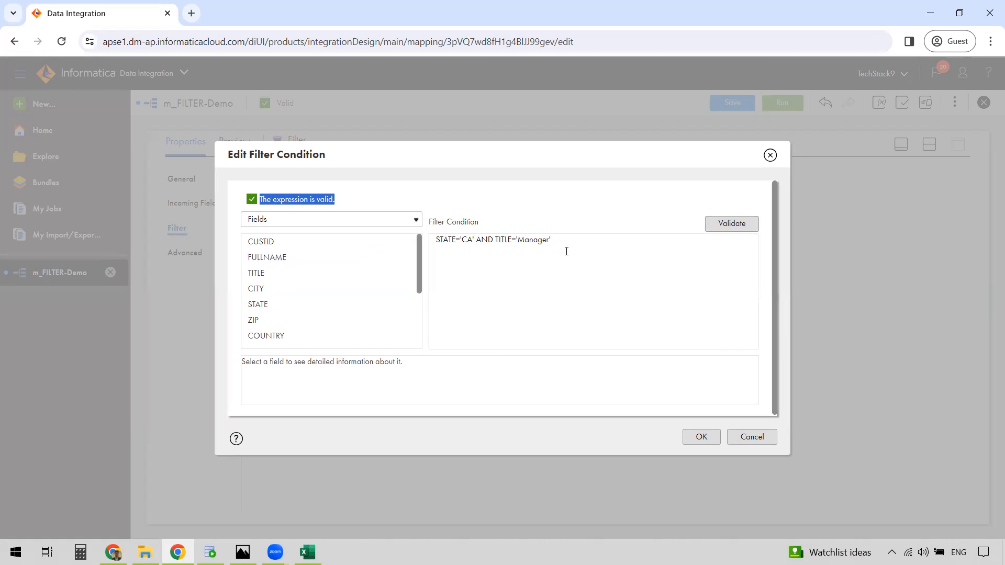
mouse_move(259, 207)
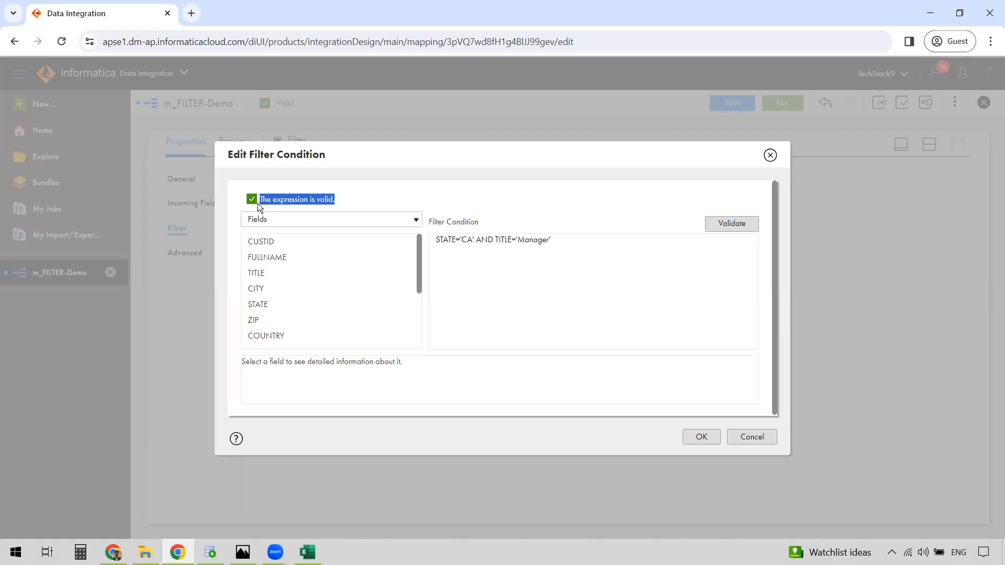
mouse_move(547, 219)
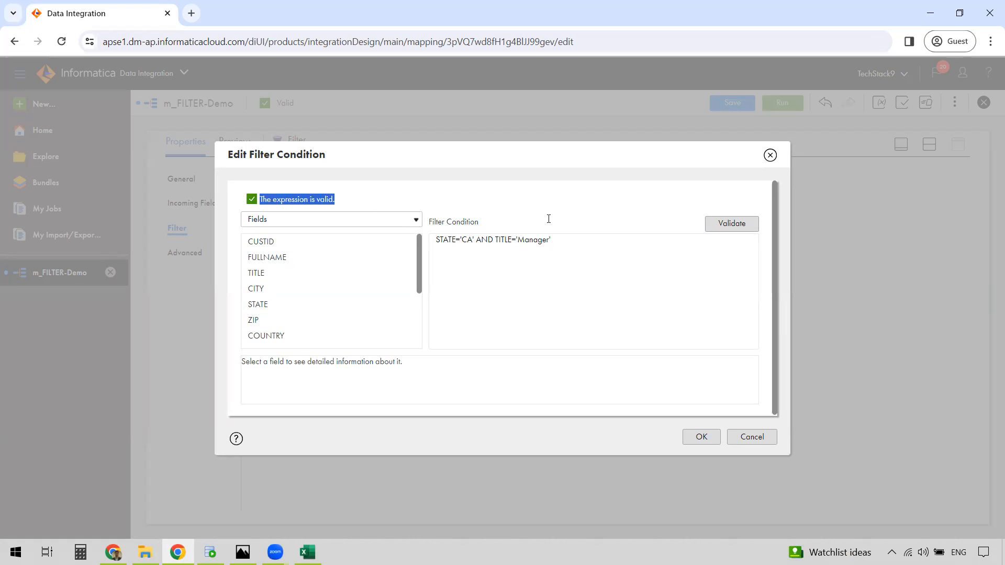
mouse_move(638, 384)
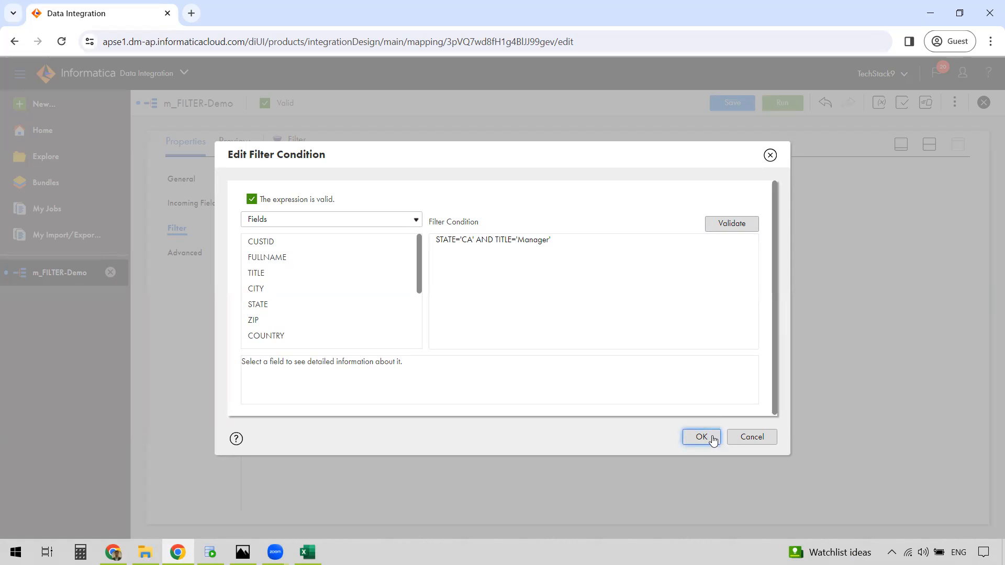
click(700, 437)
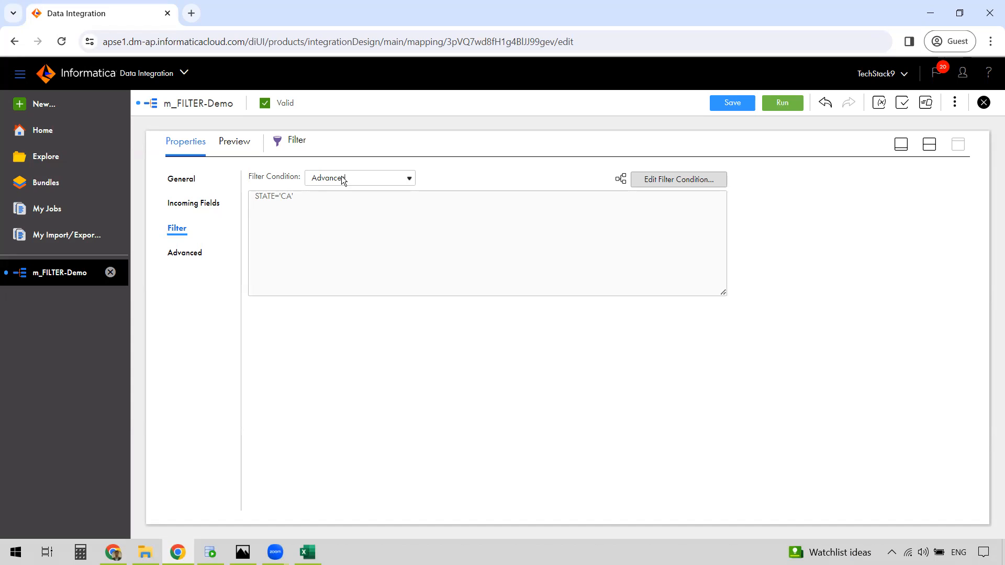
mouse_move(345, 224)
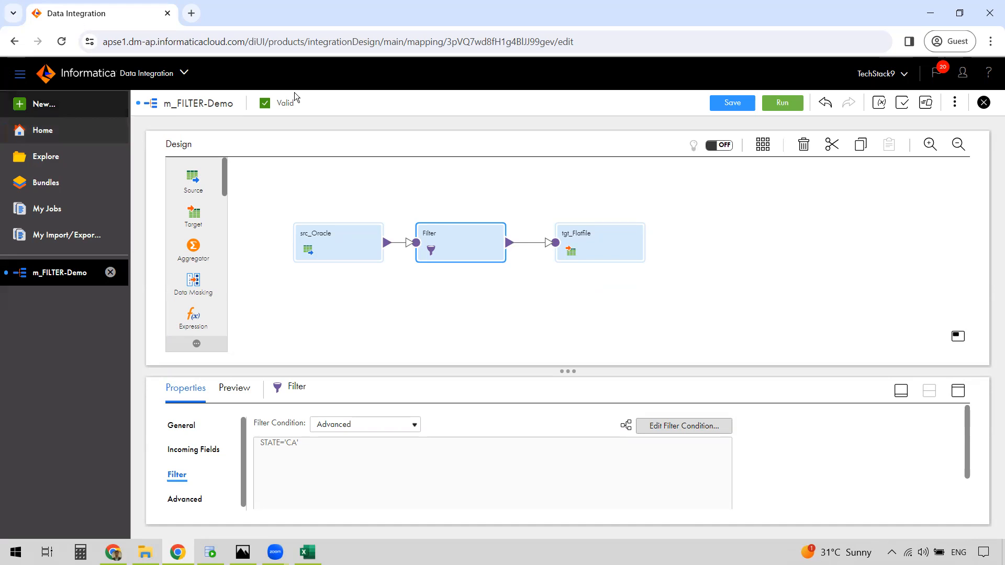
mouse_move(840, 70)
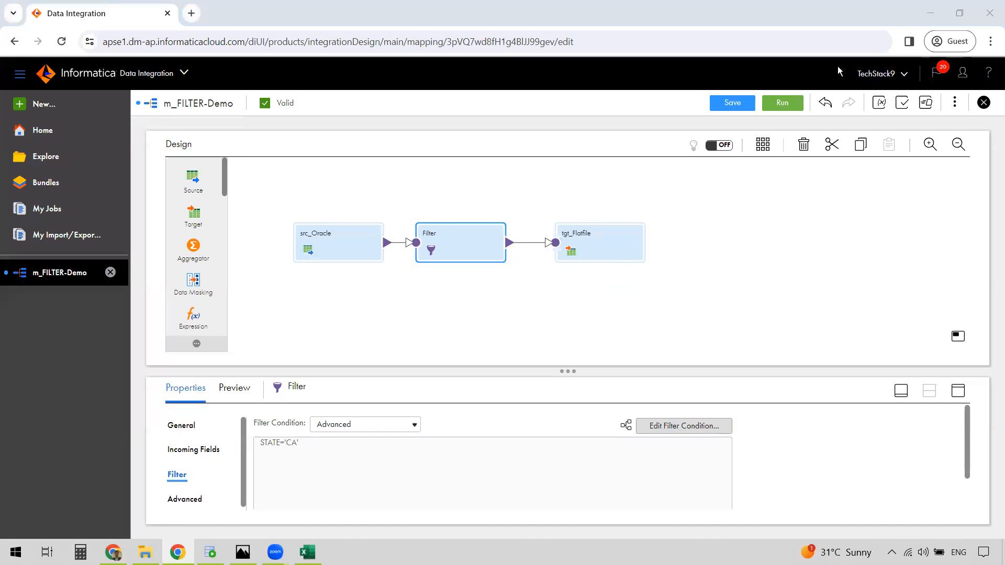